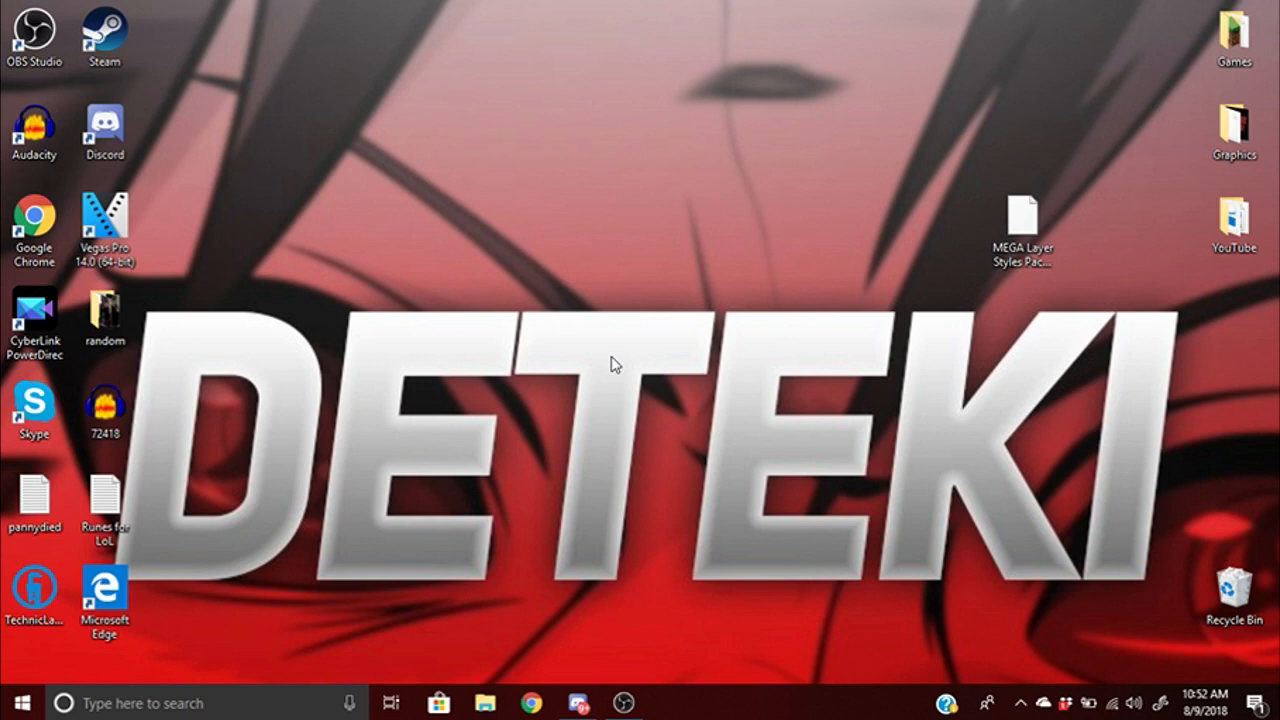
mouse_move(600, 370)
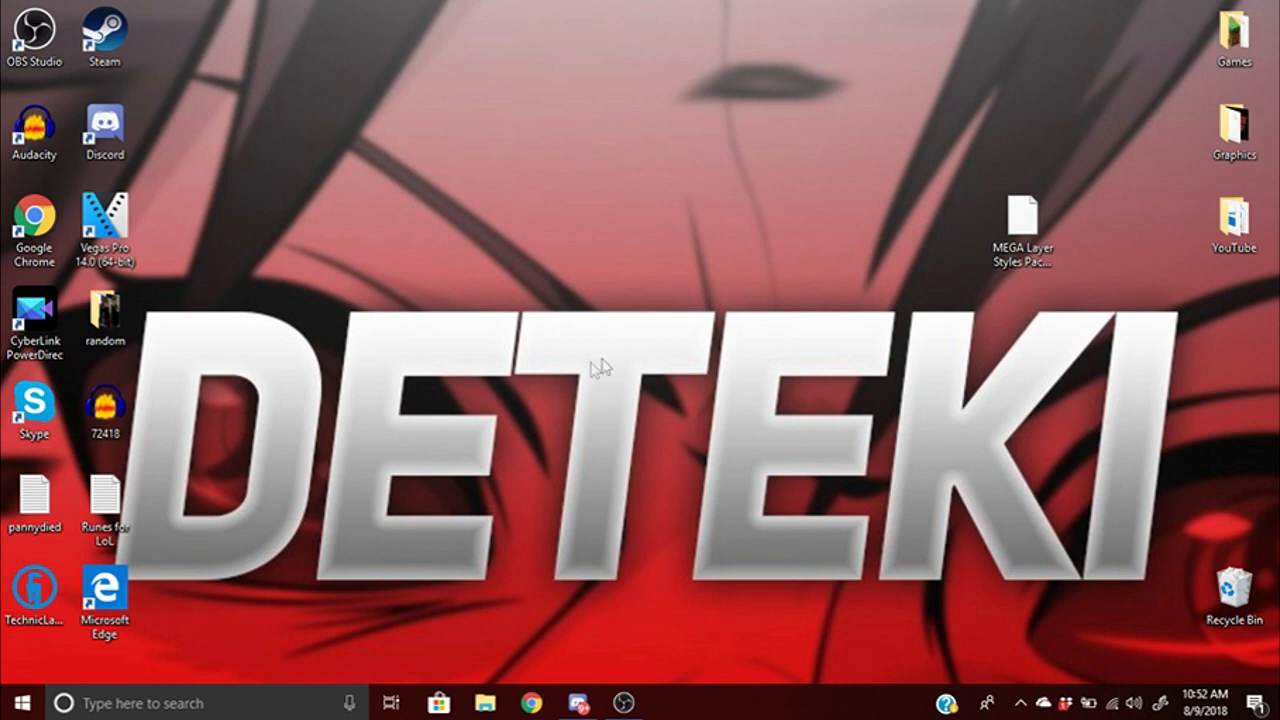
mouse_move(632, 374)
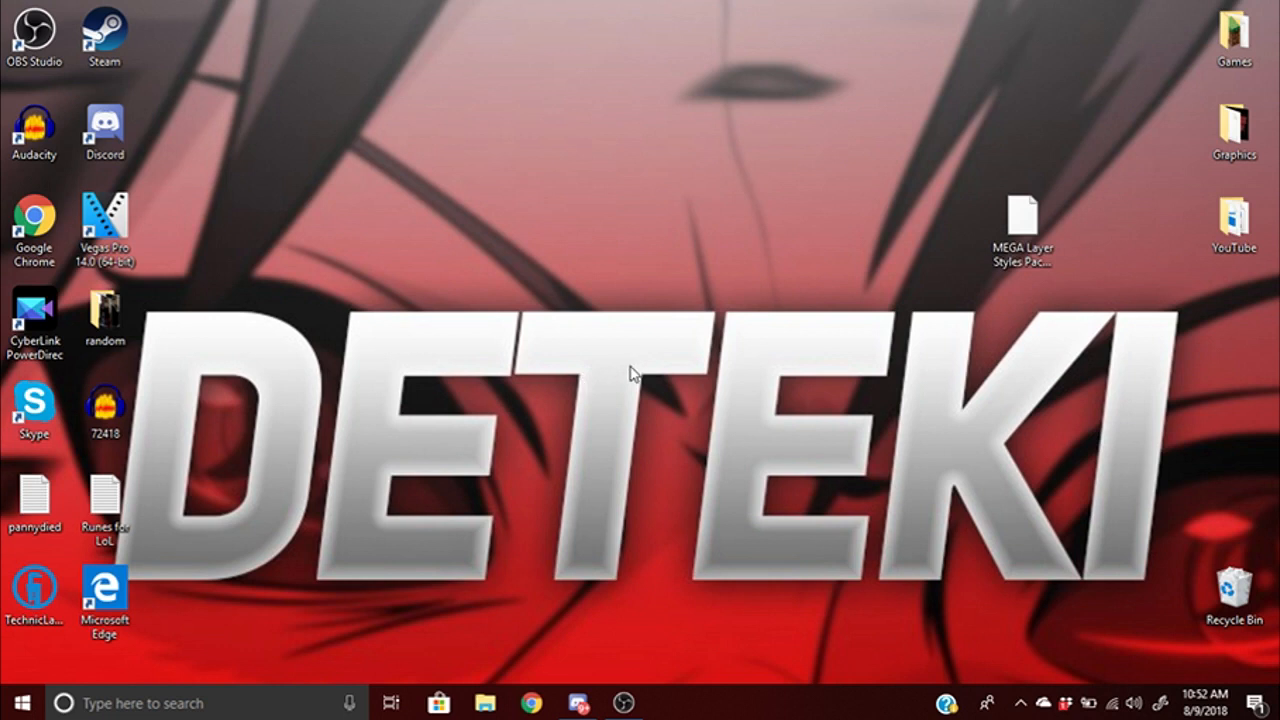
mouse_move(752, 456)
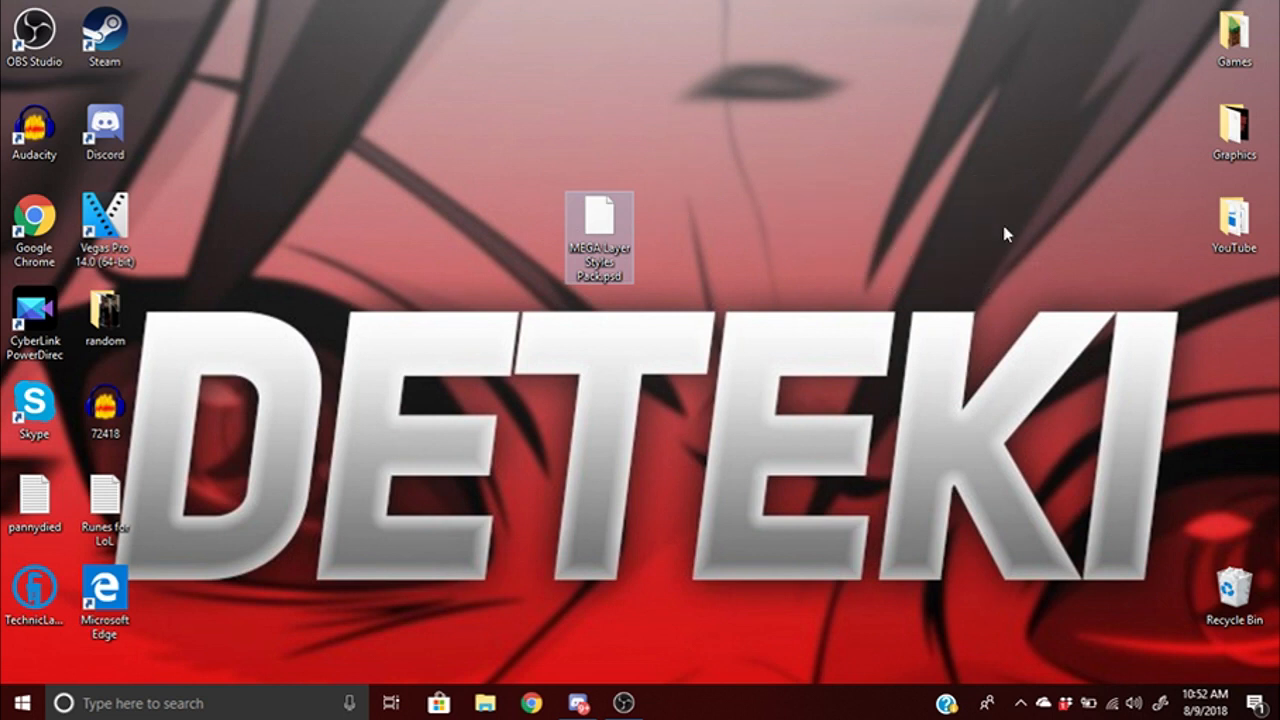
Step: Nudge the layer styles pack file on the desktop, then launch Photoshop CS6 from Start
drag(600, 238, 1022, 238)
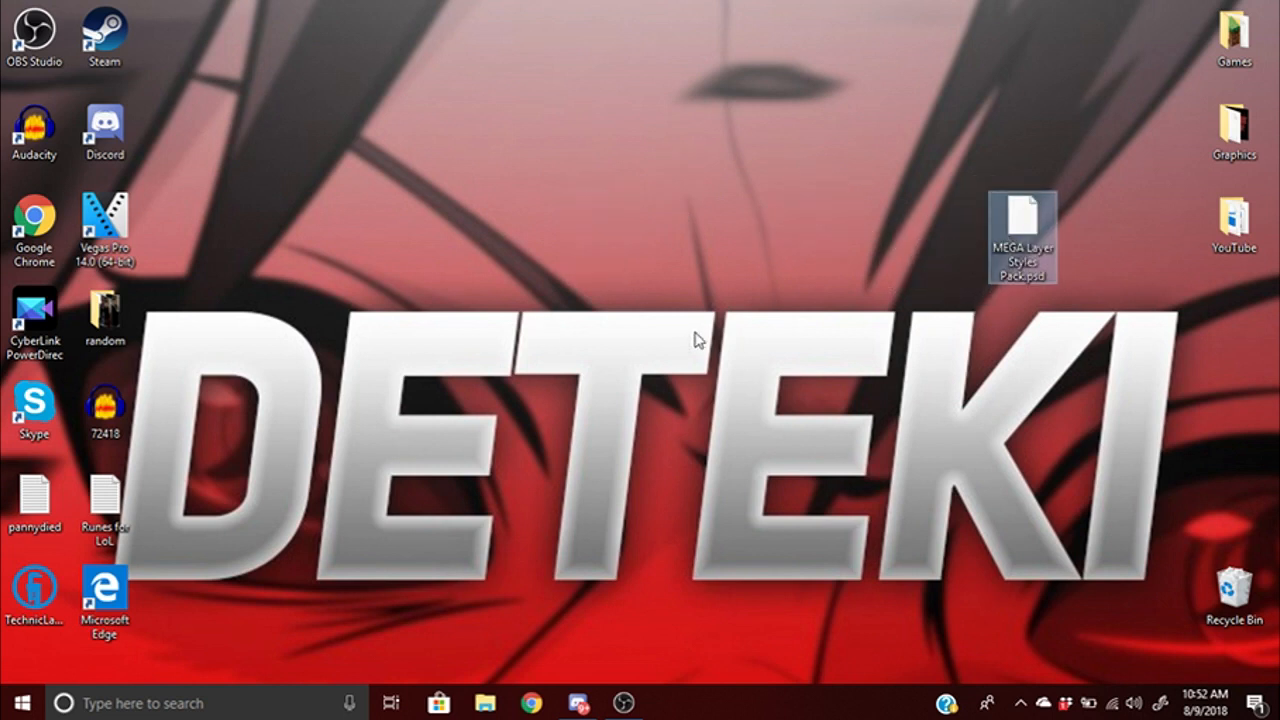
mouse_move(688, 338)
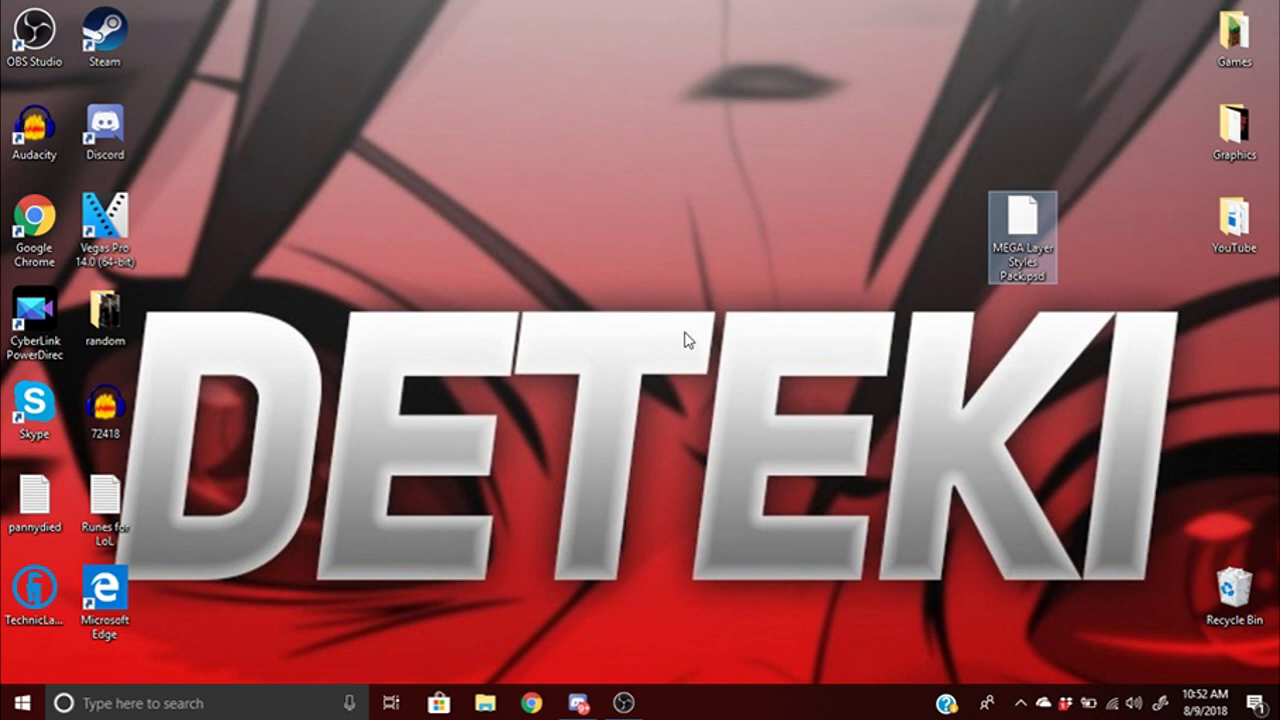
drag(1022, 236, 812, 236)
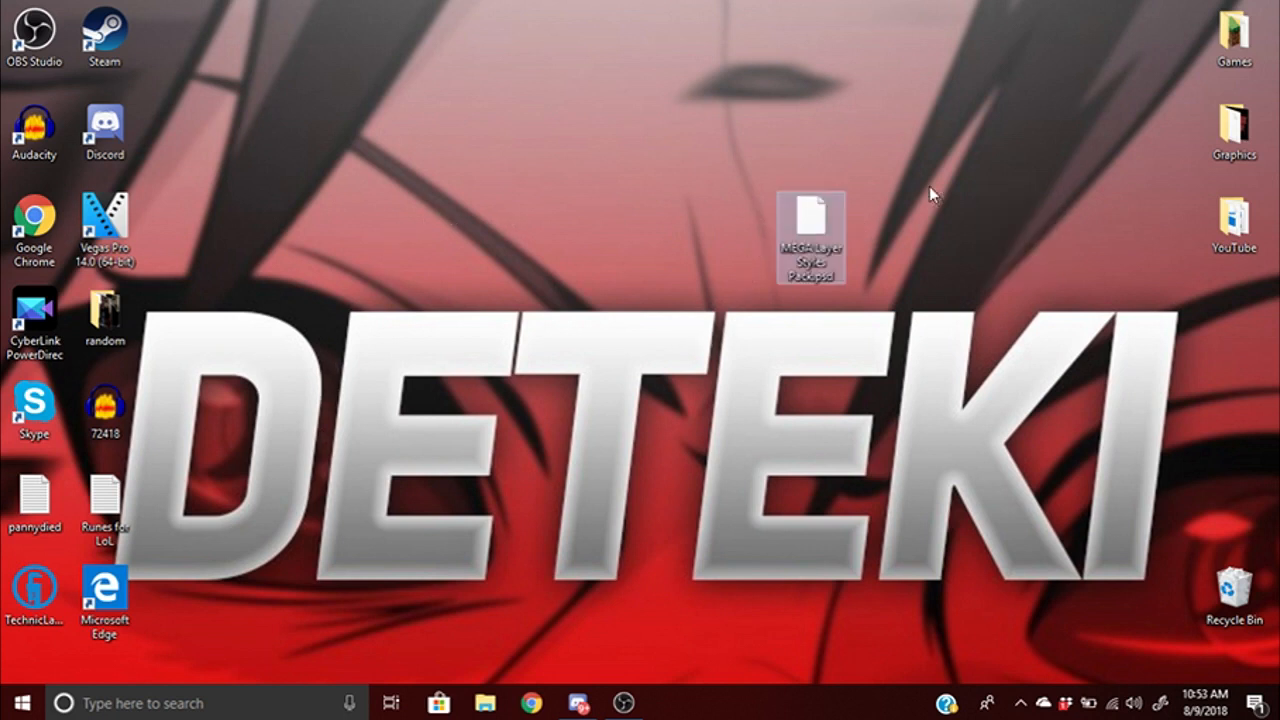
drag(812, 236, 952, 236)
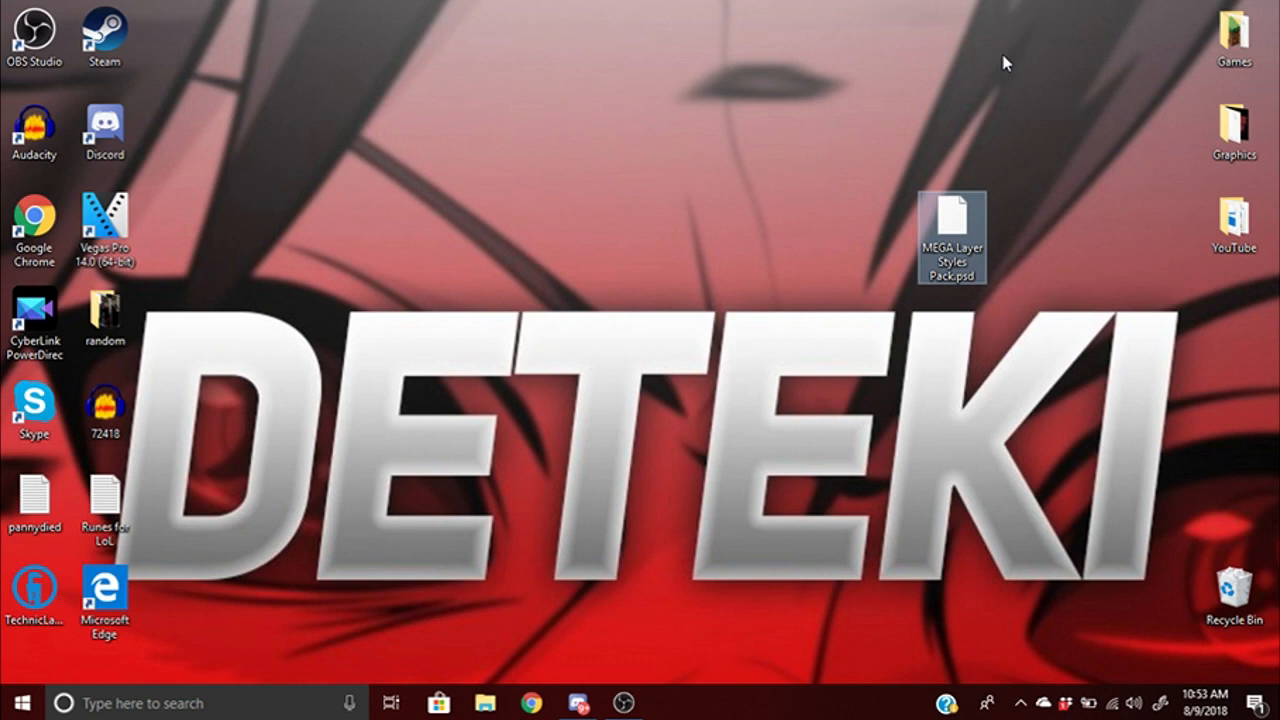
mouse_move(900, 218)
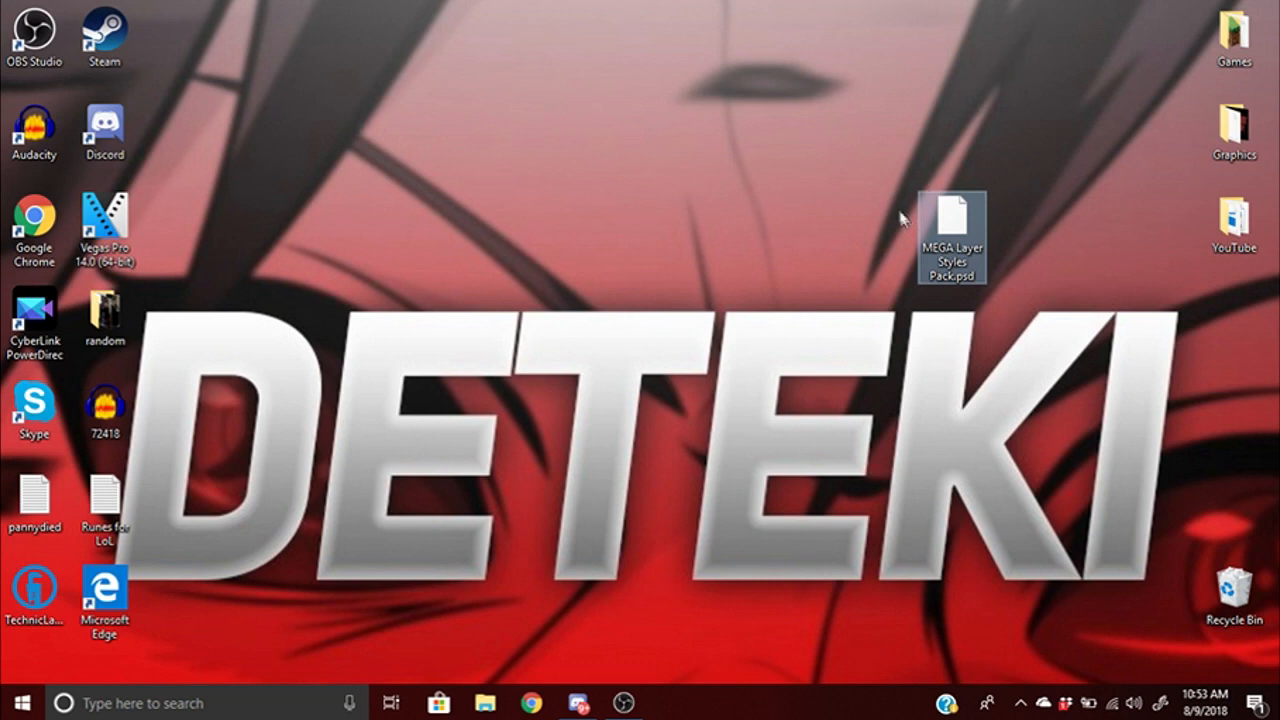
drag(952, 236, 1092, 236)
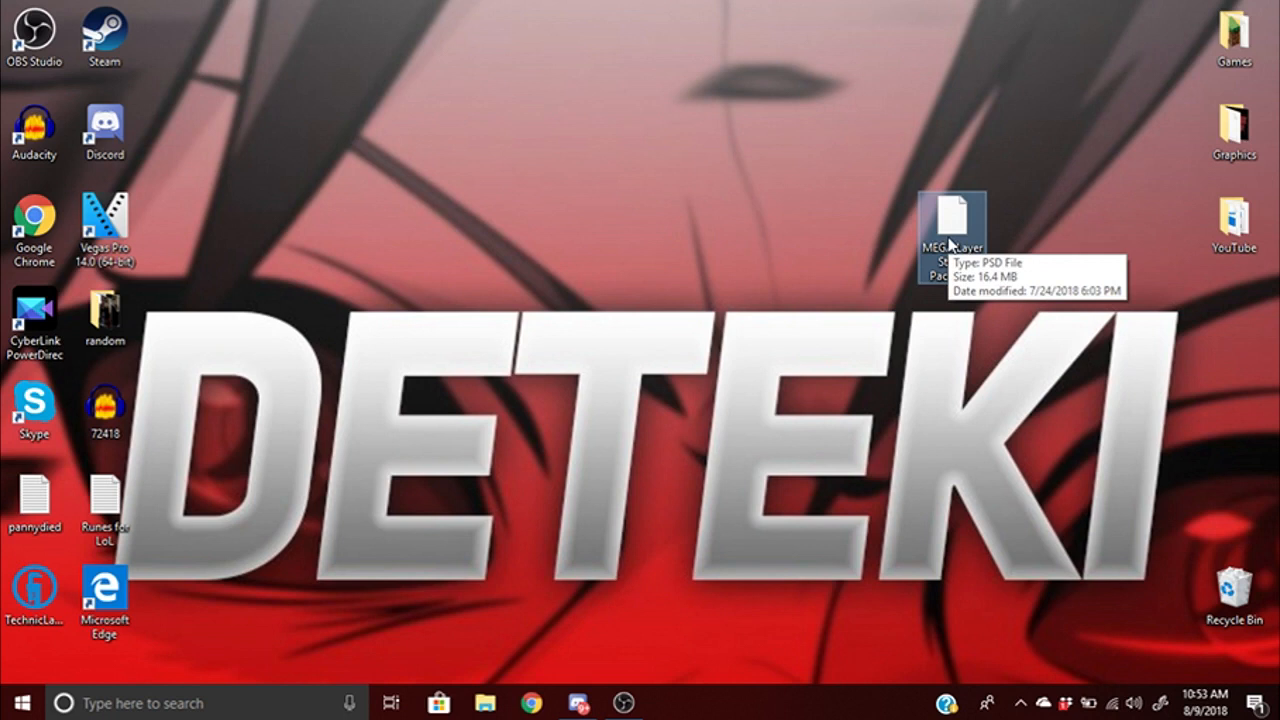
mouse_move(400, 656)
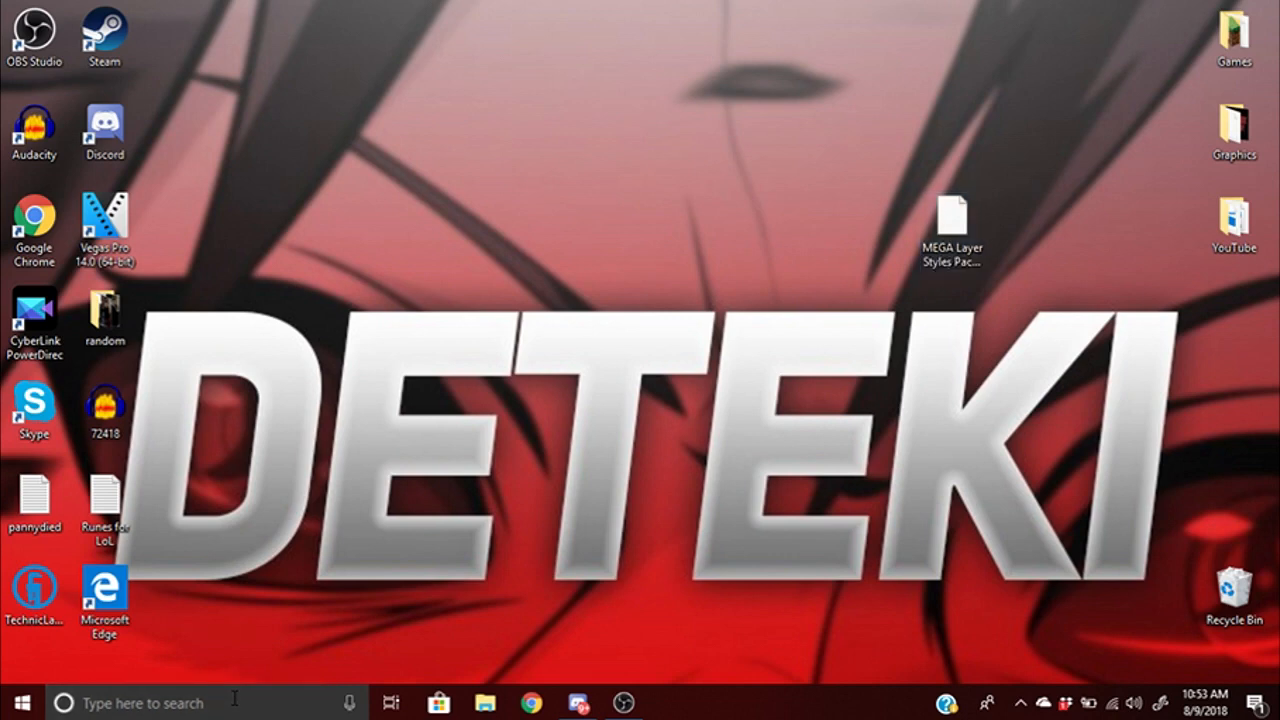
click(12, 704)
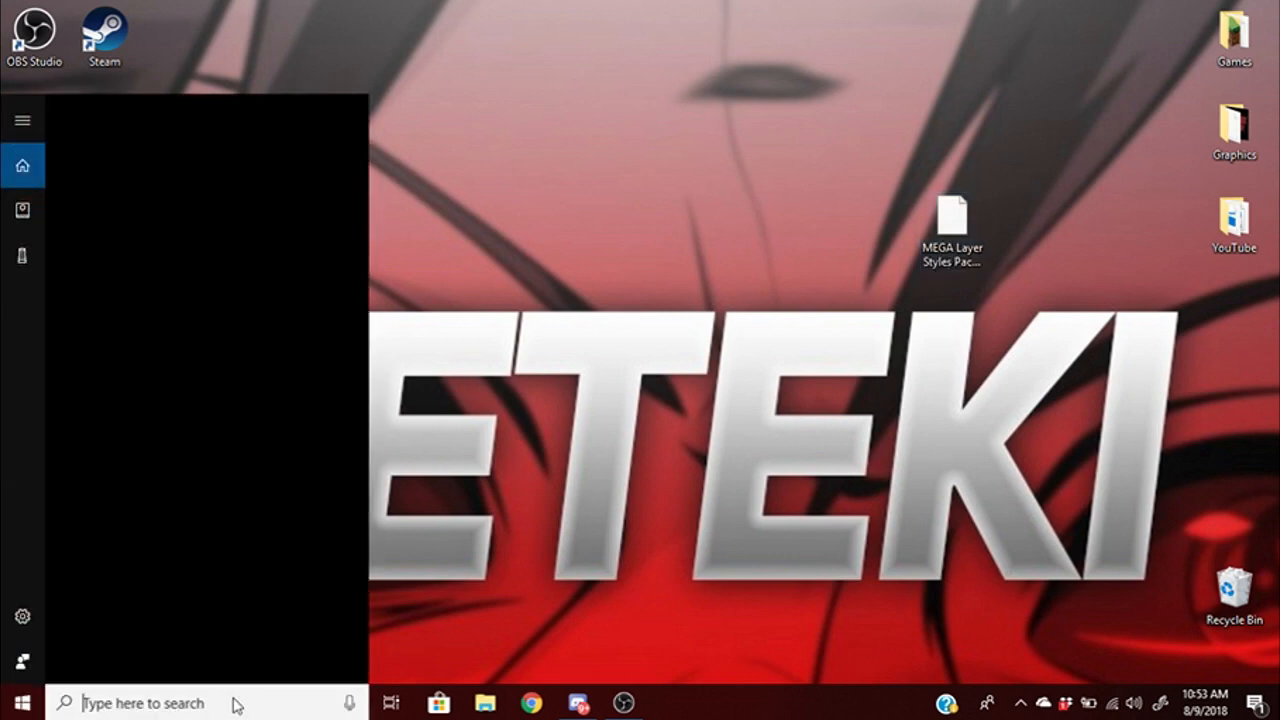
click(668, 702)
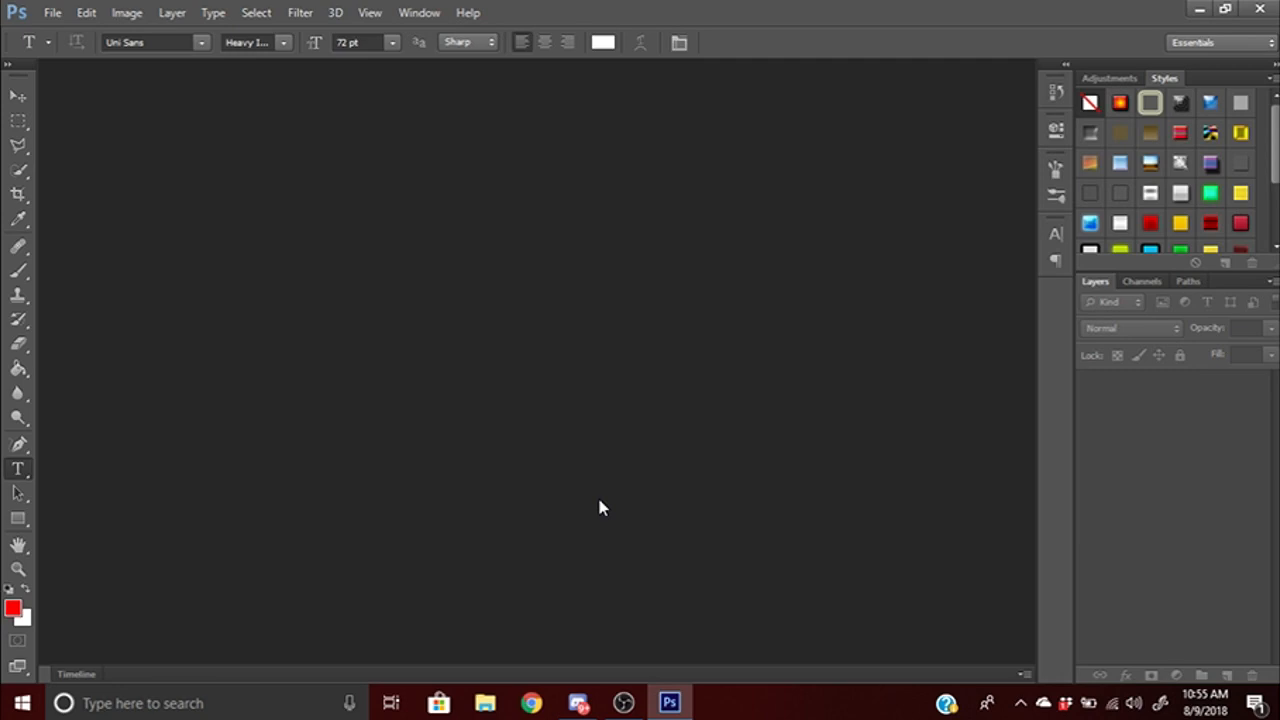
mouse_move(52, 12)
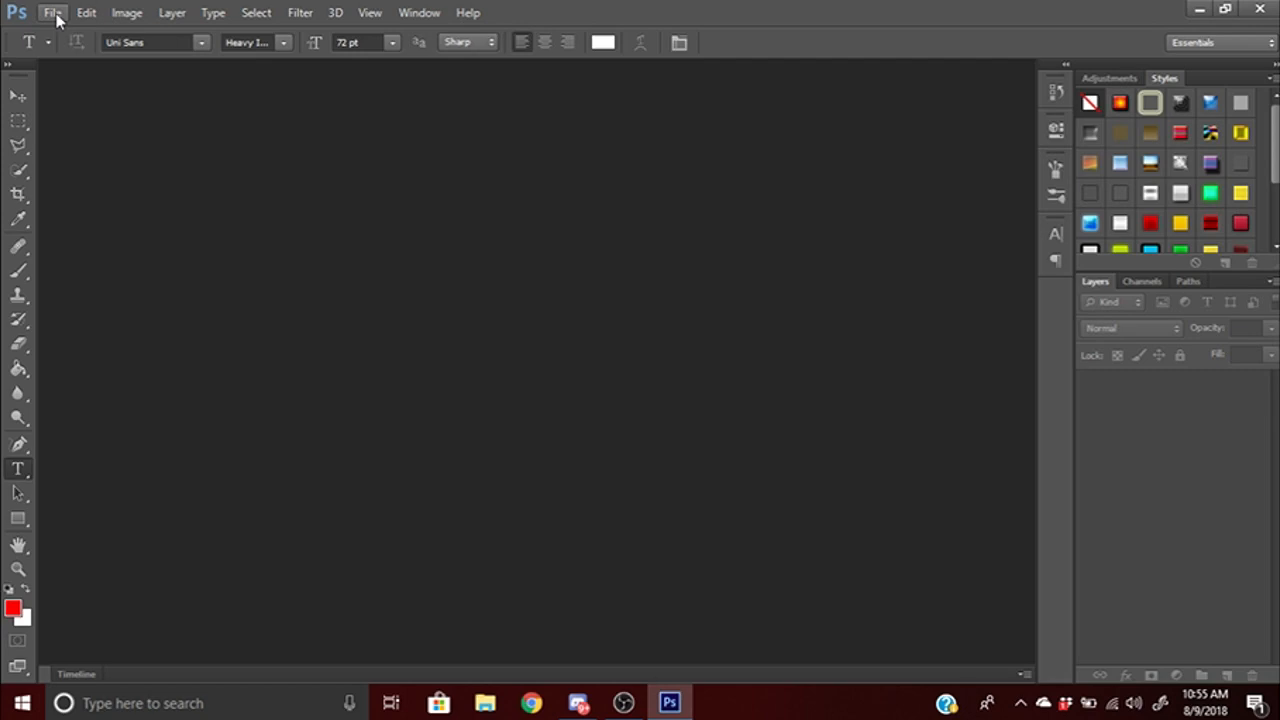
Step: Open the MEGA Layer Styles Pack PSD from the Desktop via File > Open
click(52, 12)
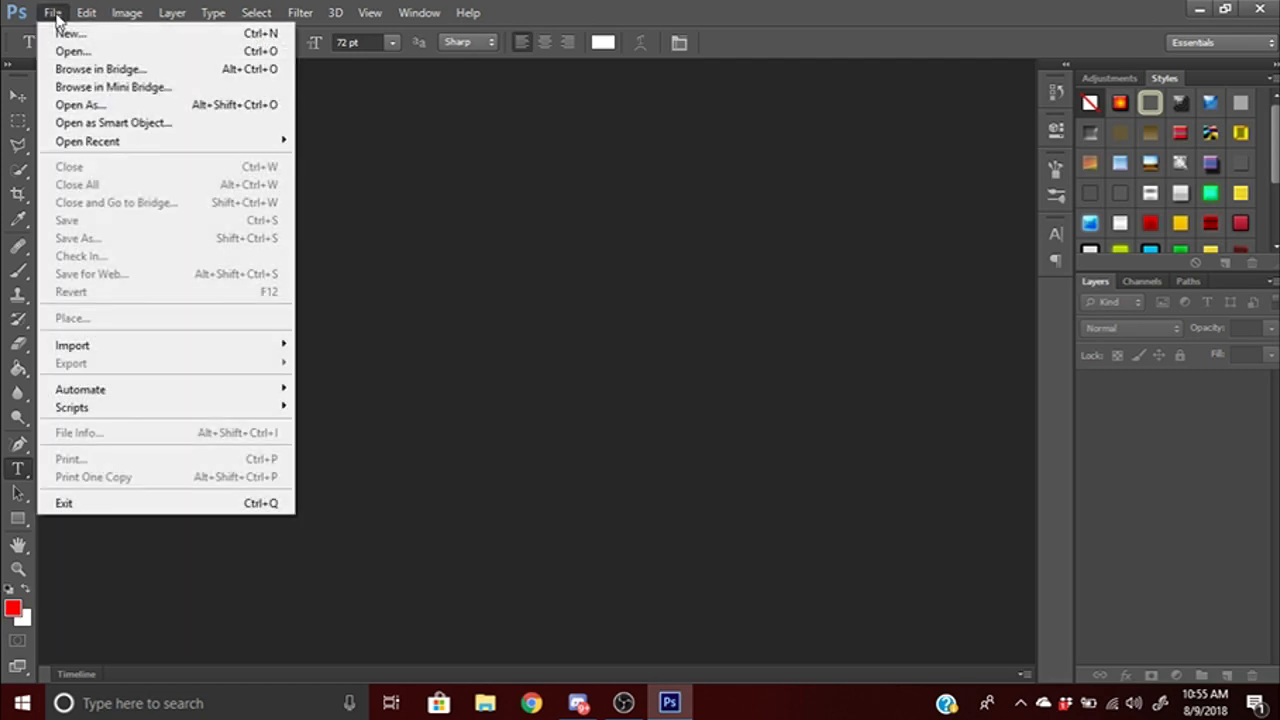
mouse_move(72, 52)
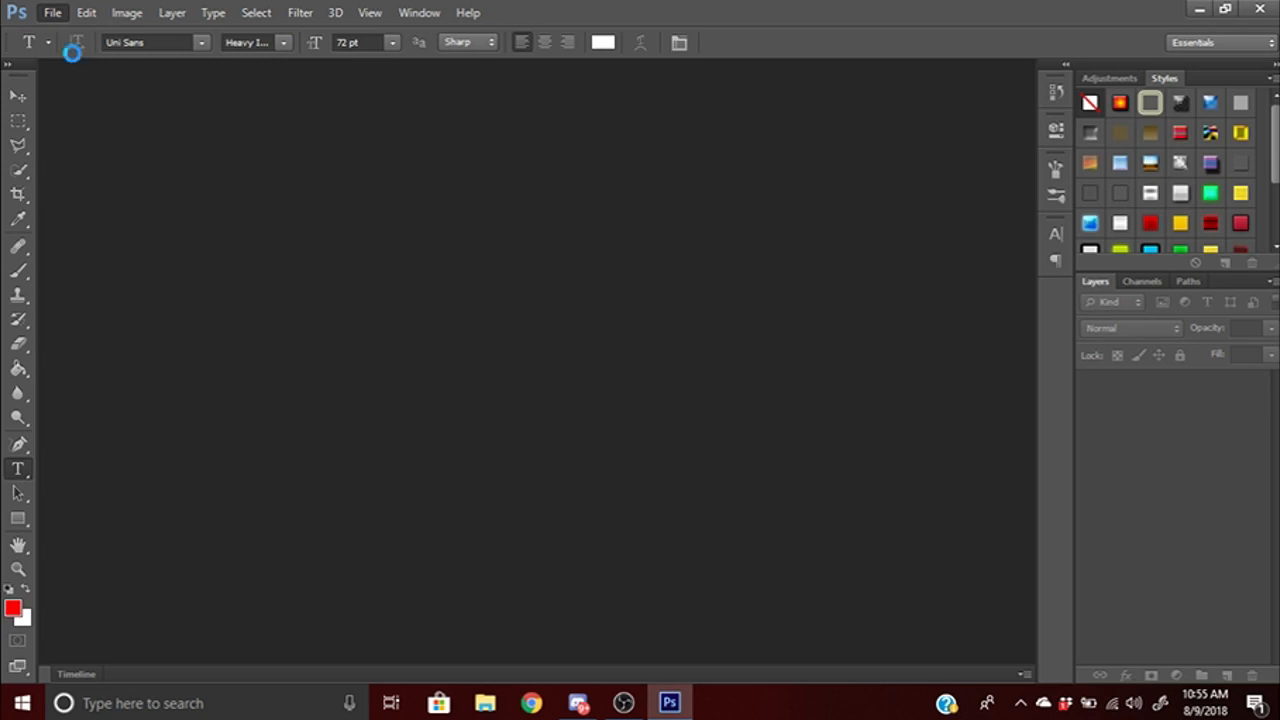
click(52, 12)
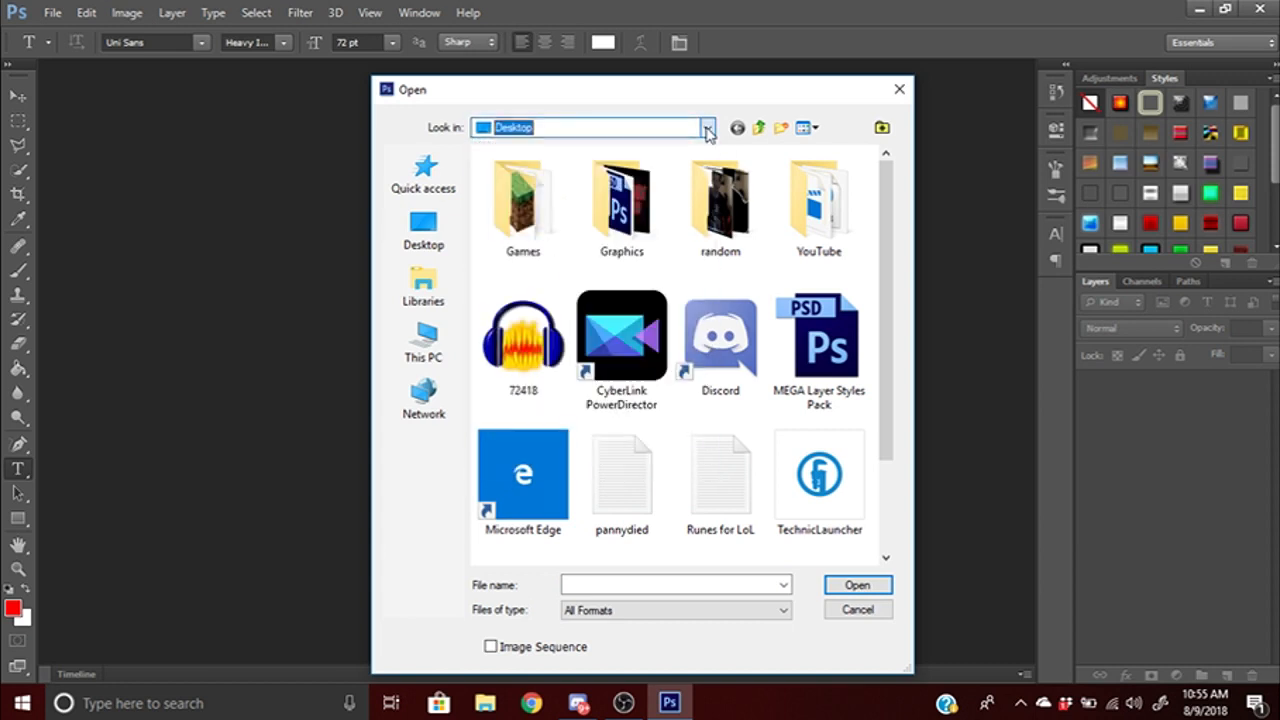
mouse_move(818, 336)
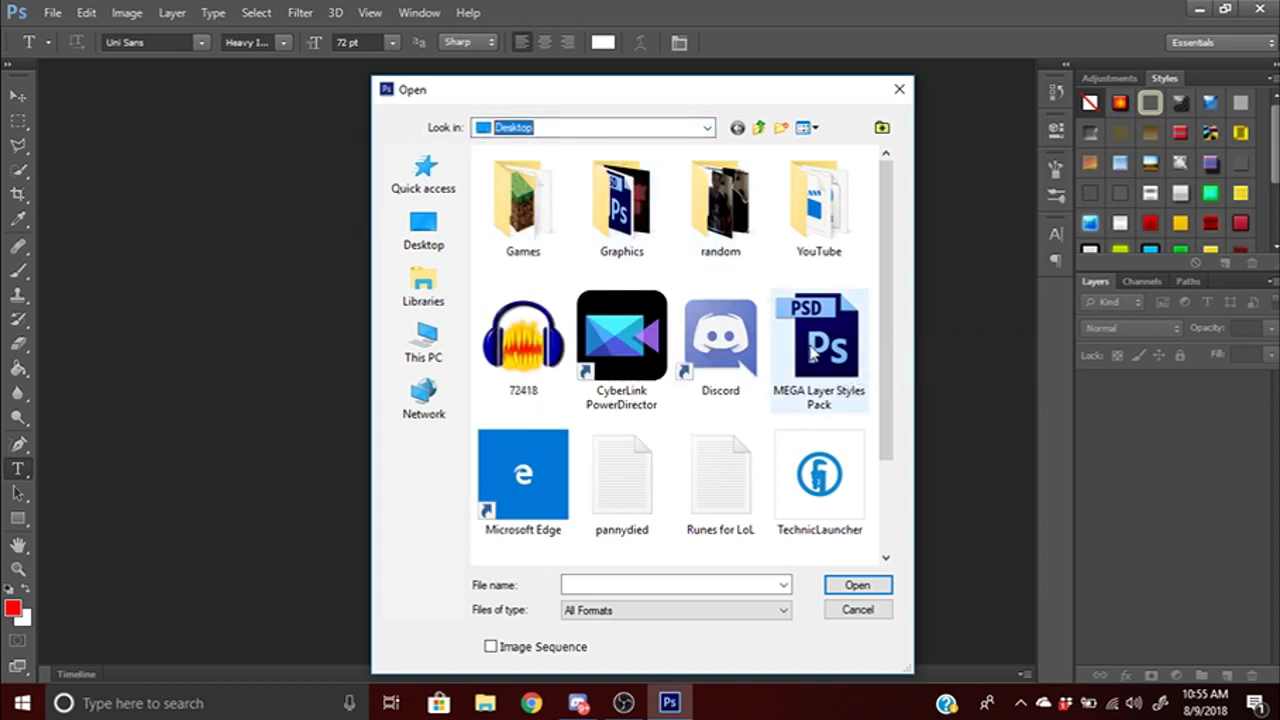
click(856, 610)
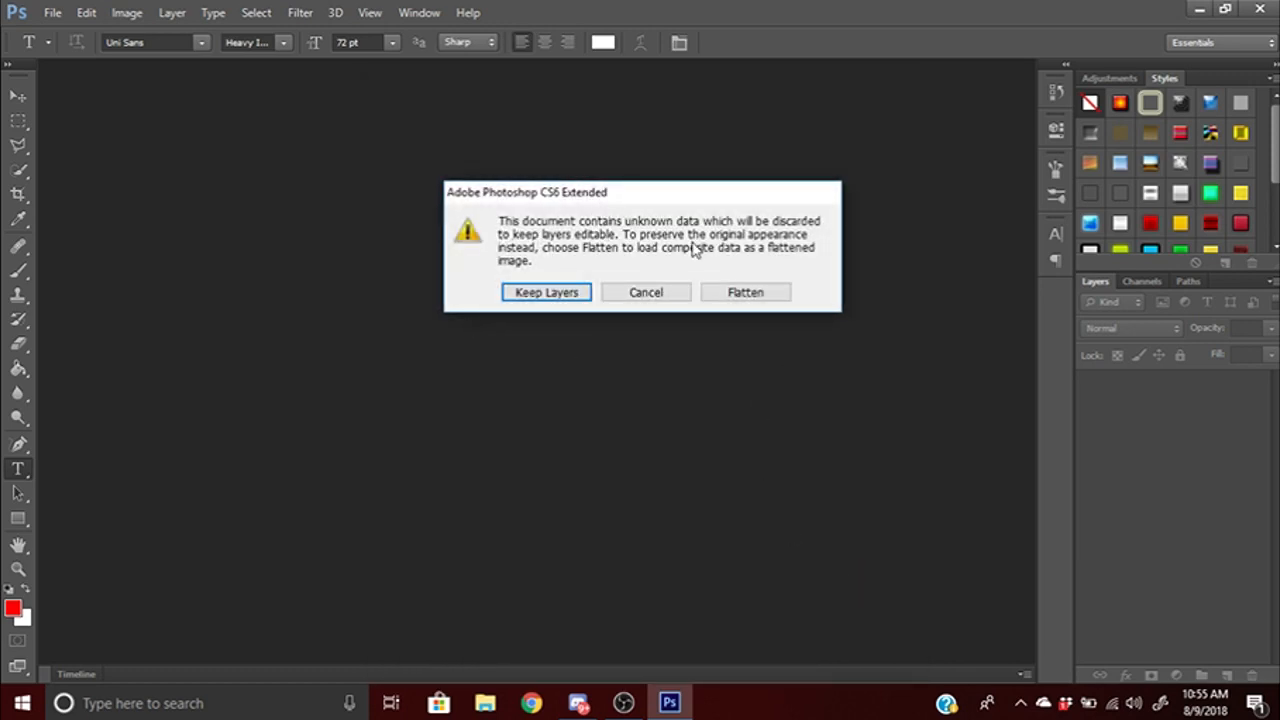
mouse_move(664, 236)
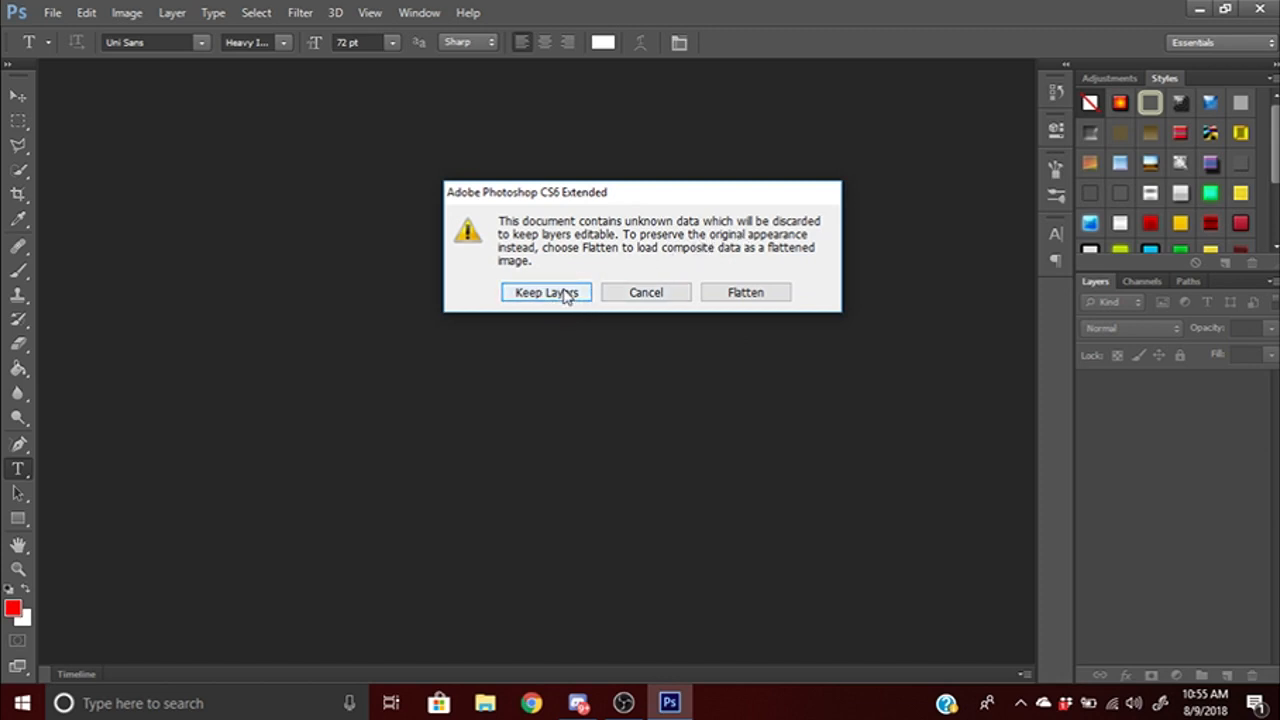
Step: Keep the pack's layers editable and browse its Layers panel
click(546, 292)
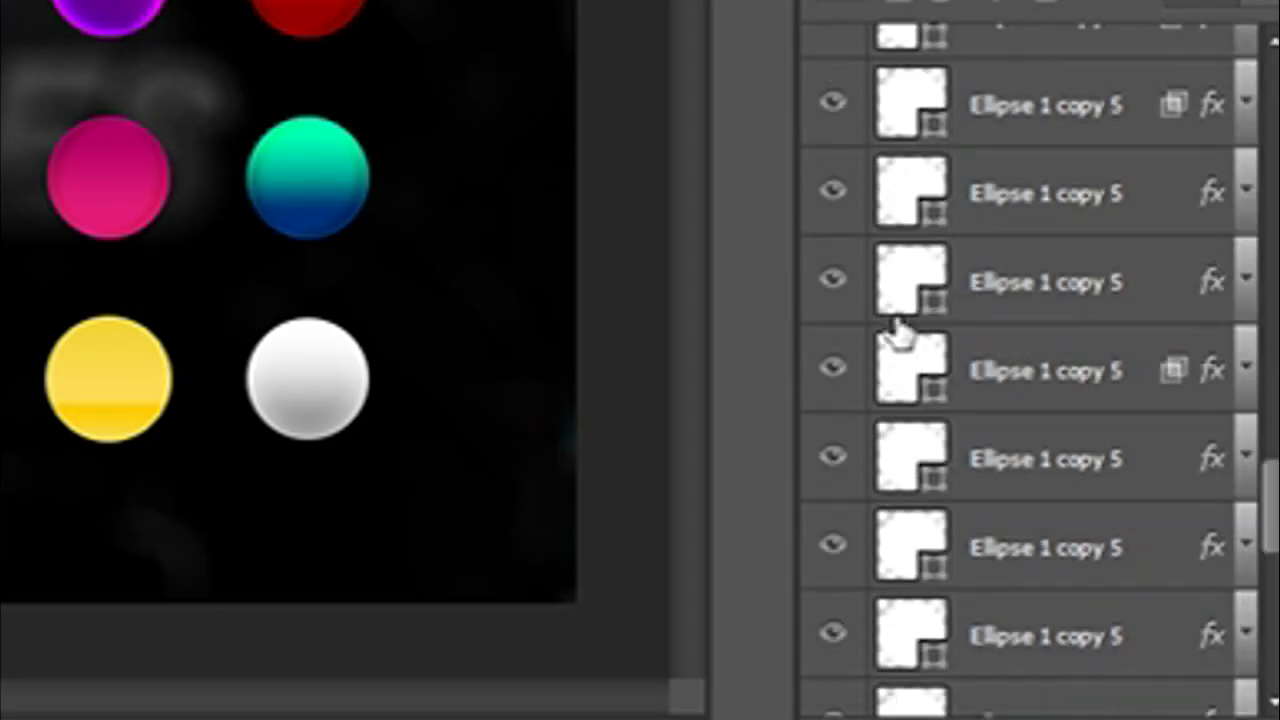
scroll(down, 3)
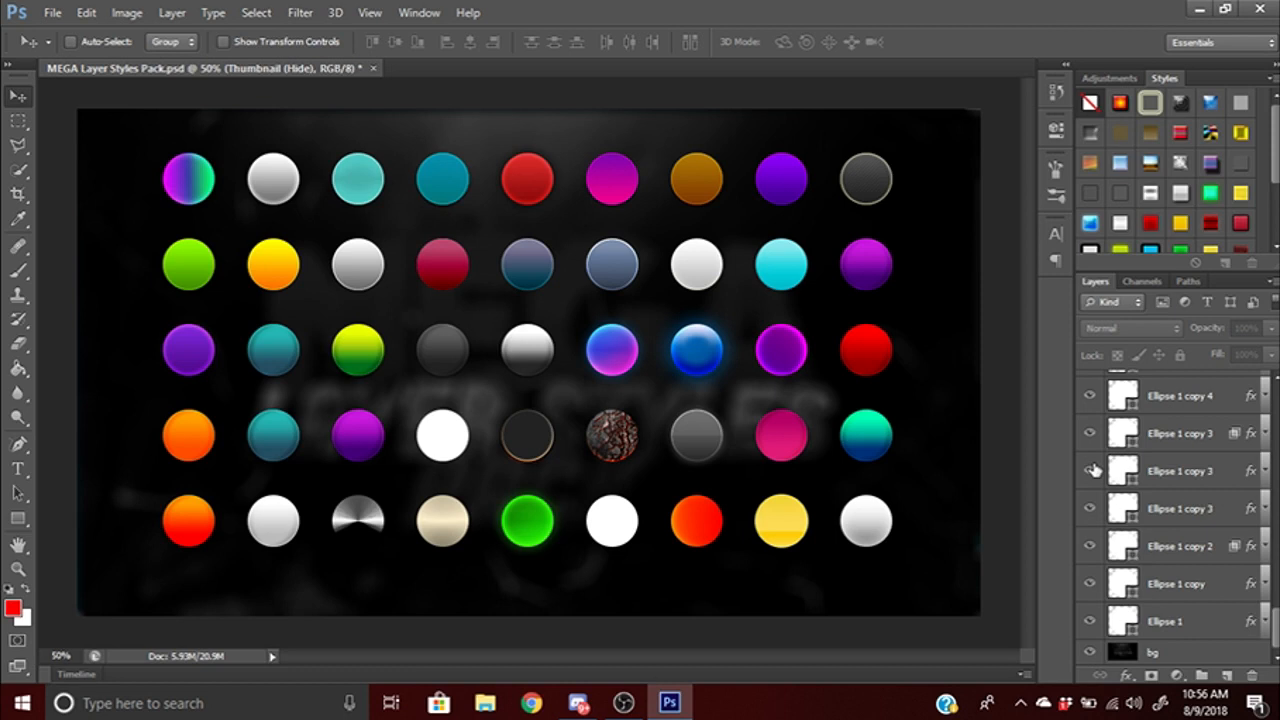
mouse_move(1090, 470)
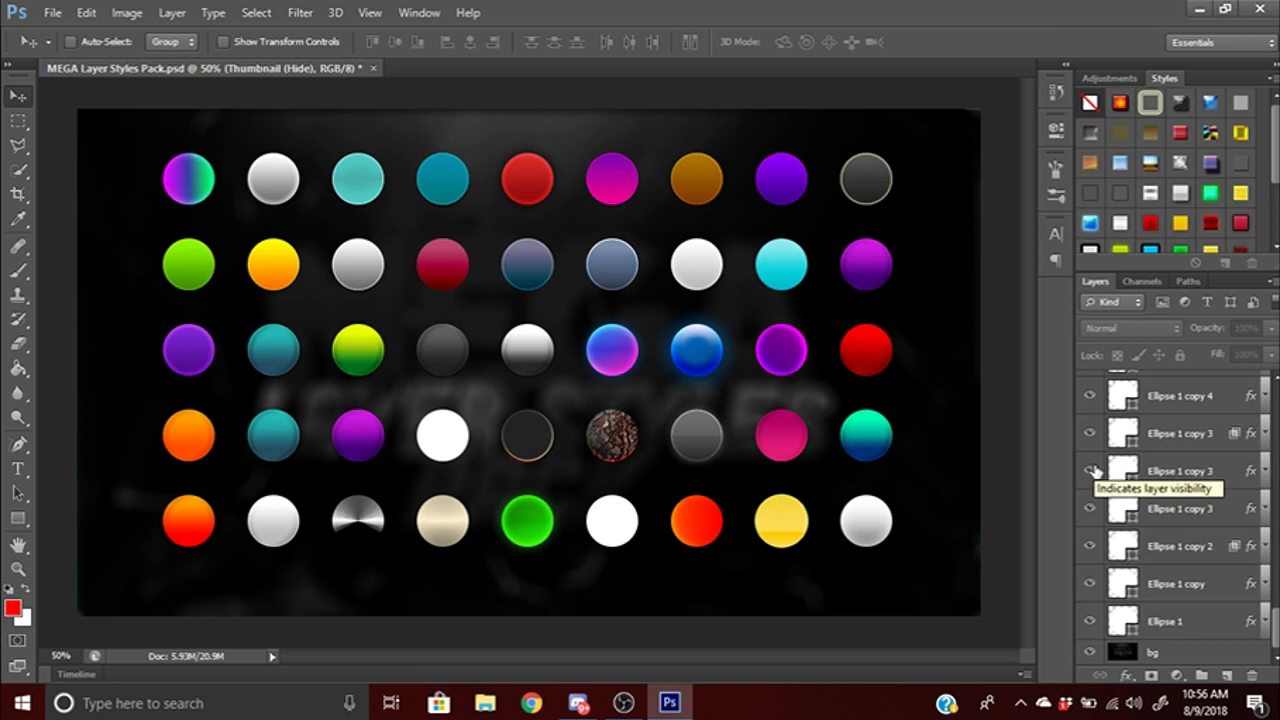
Step: Save an ellipse layer's effects as new preset Style 32 in the Styles panel
click(1180, 470)
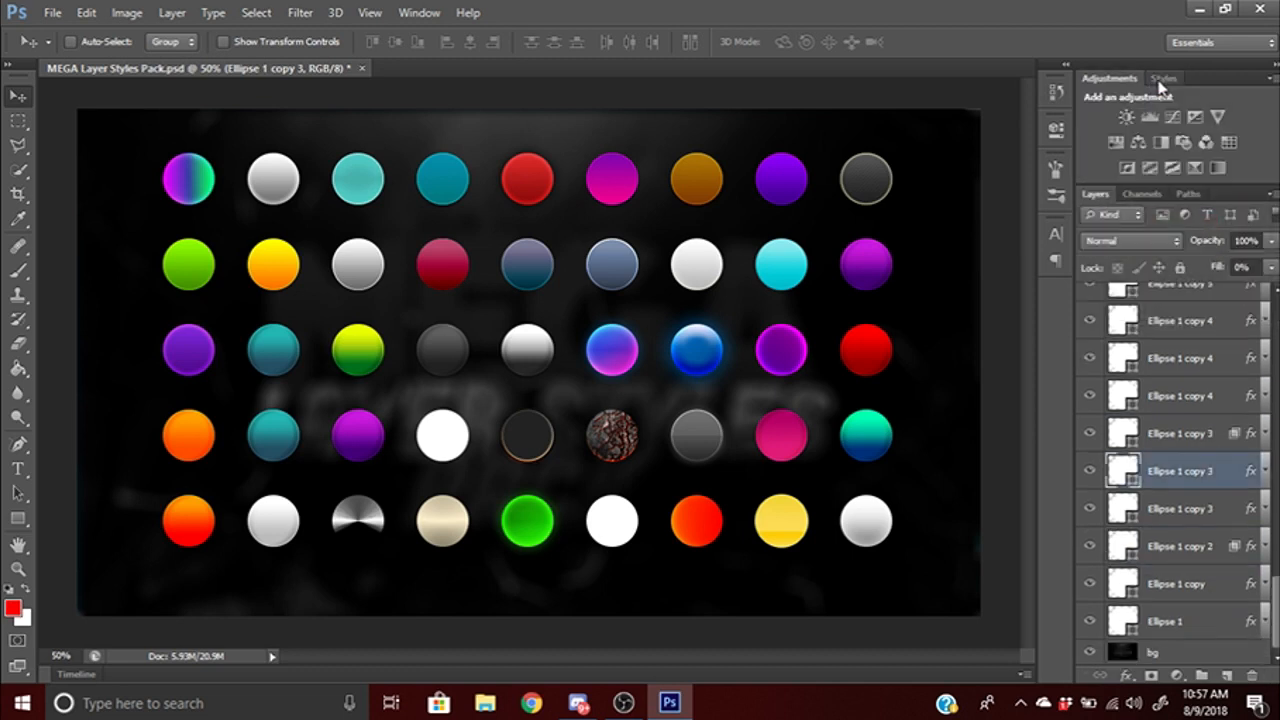
click(1164, 78)
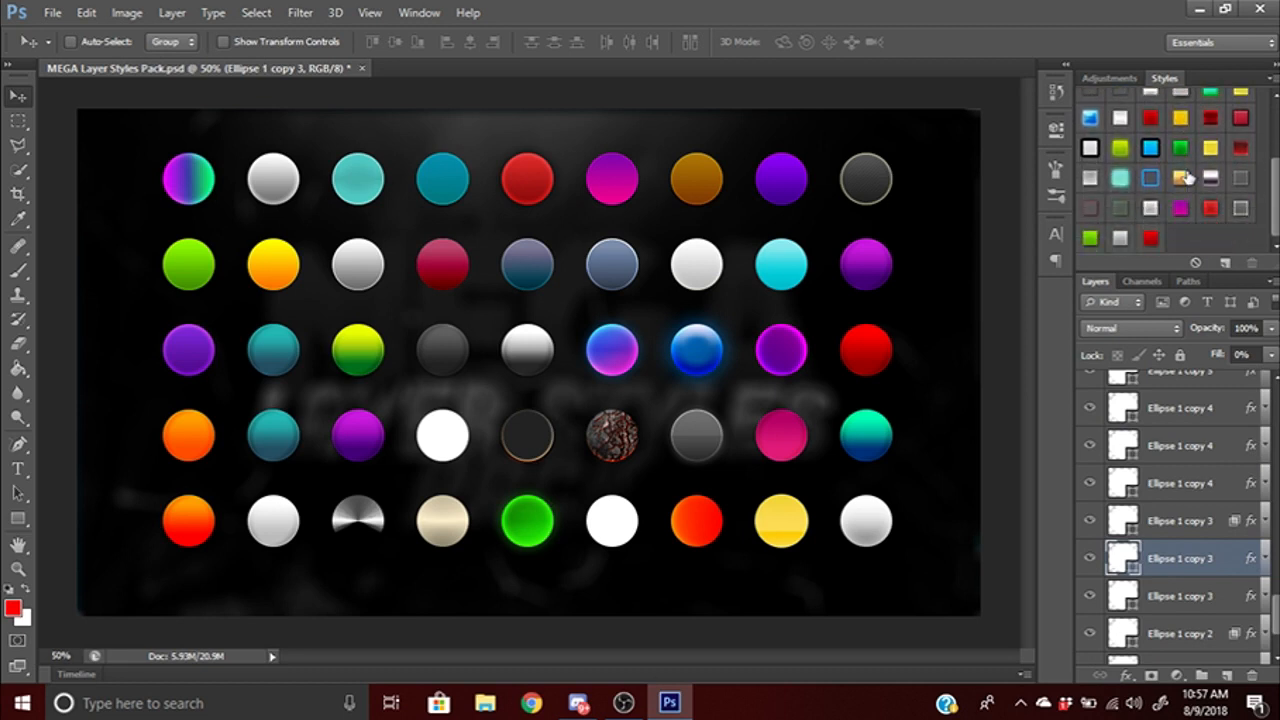
mouse_move(1224, 264)
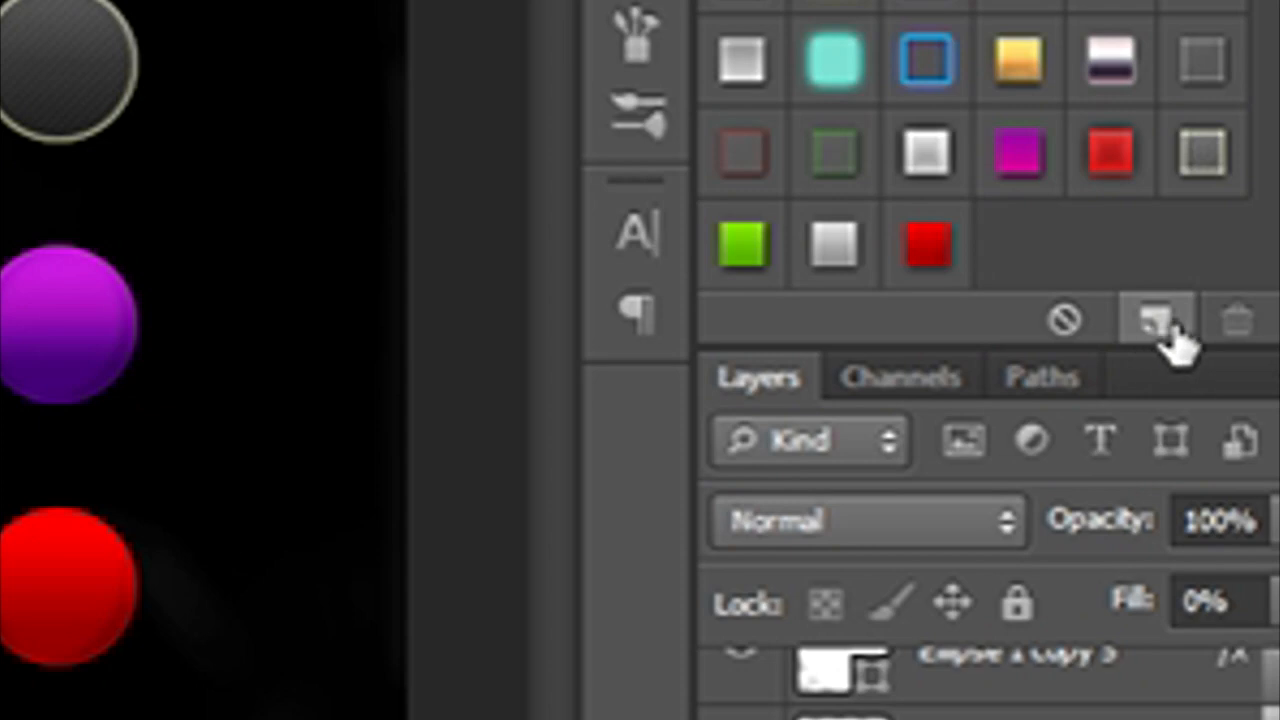
click(1156, 318)
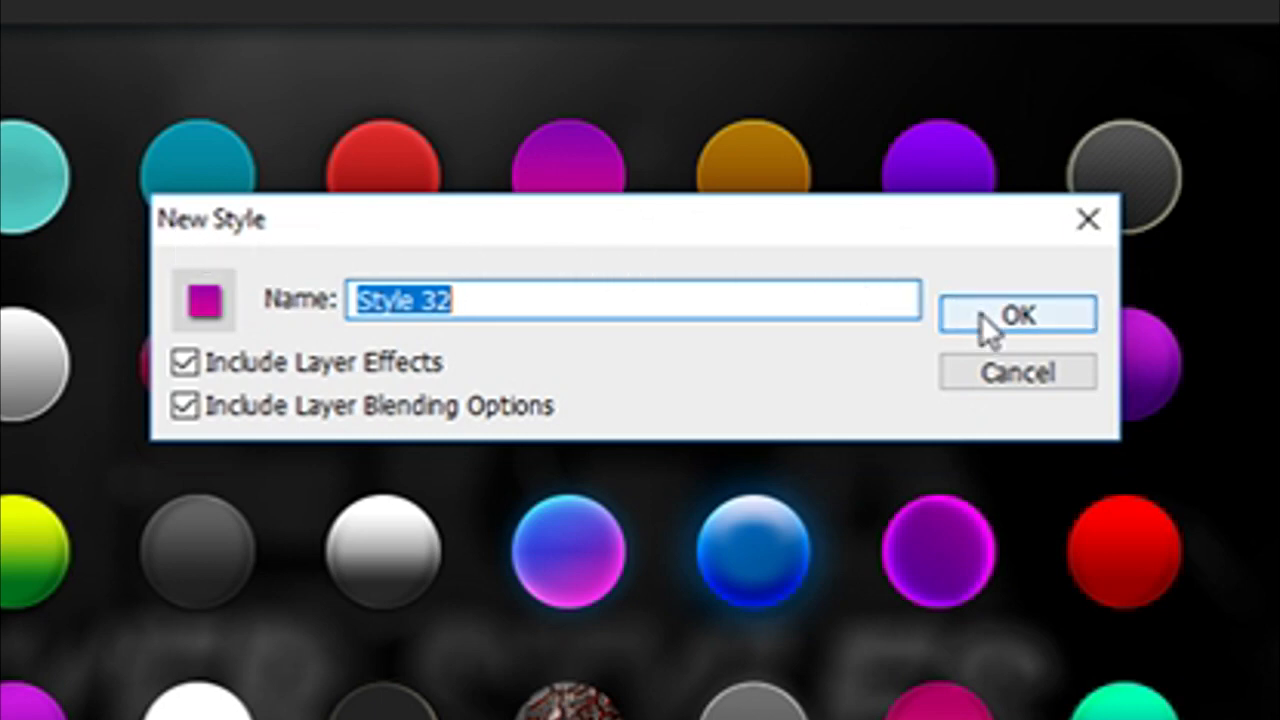
click(1016, 312)
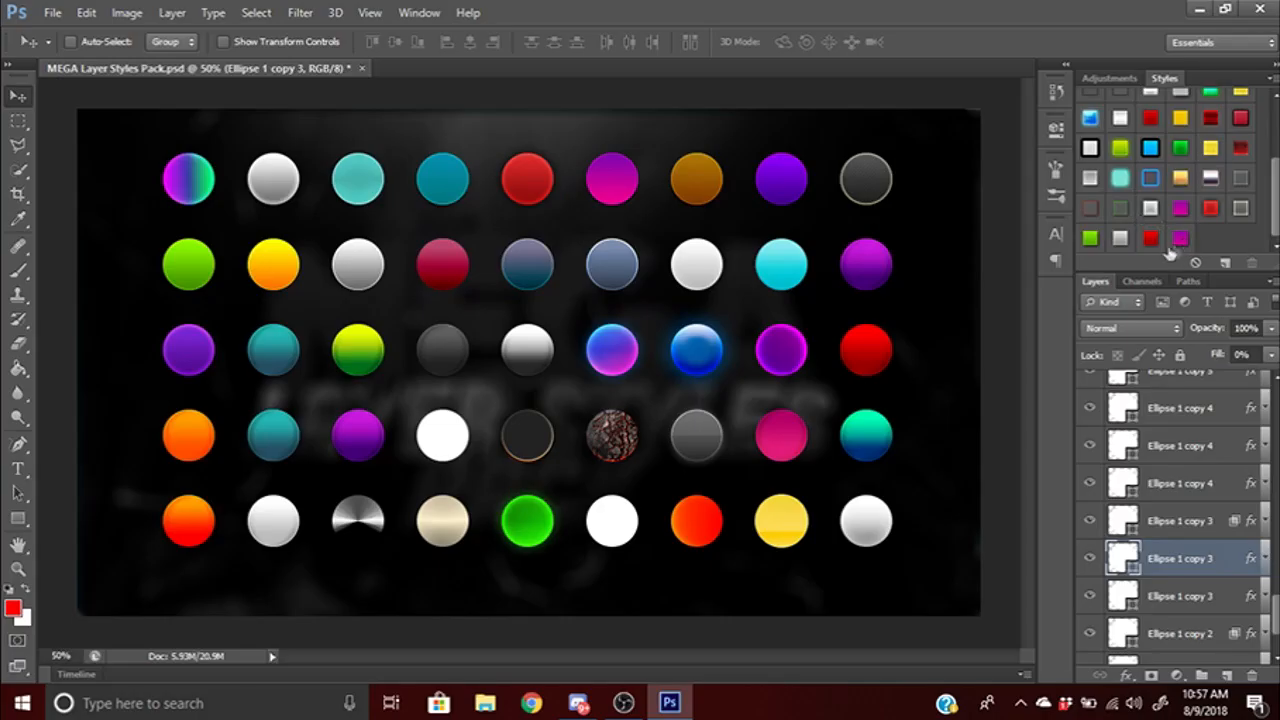
mouse_move(1180, 328)
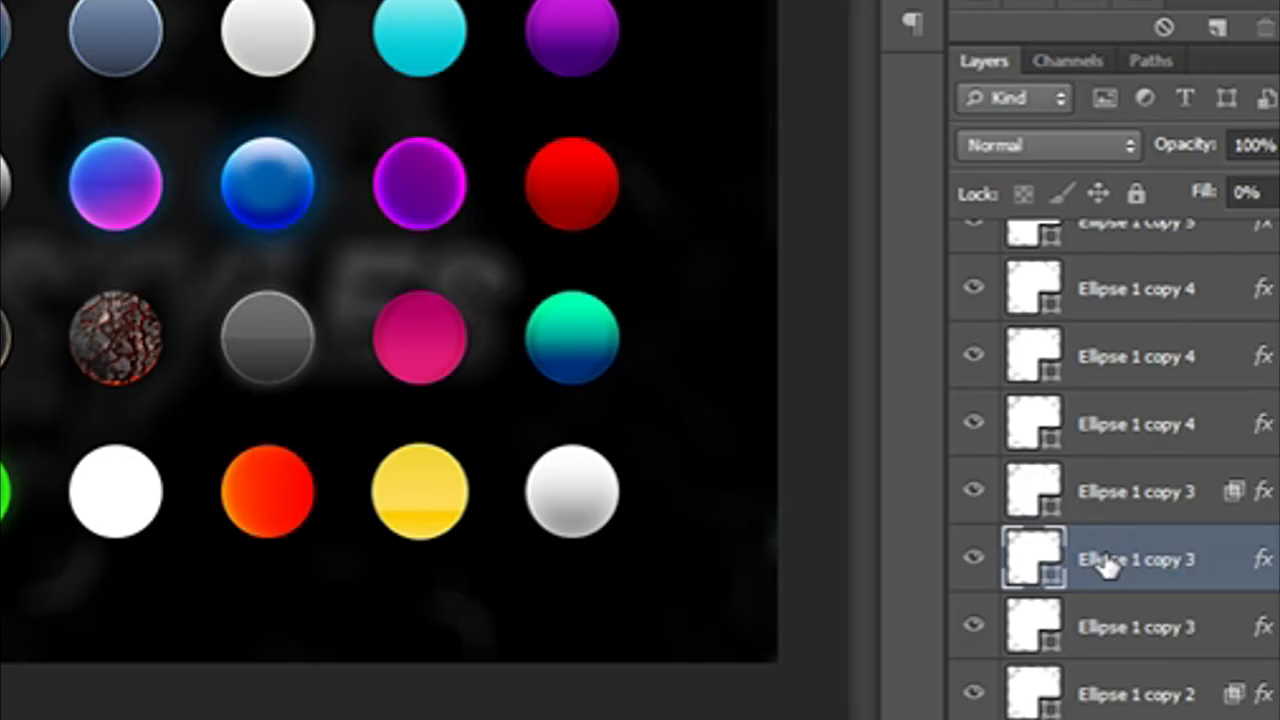
Step: Copy the layer style of the Ellipse 1 copy 3 layer
right_click(1100, 560)
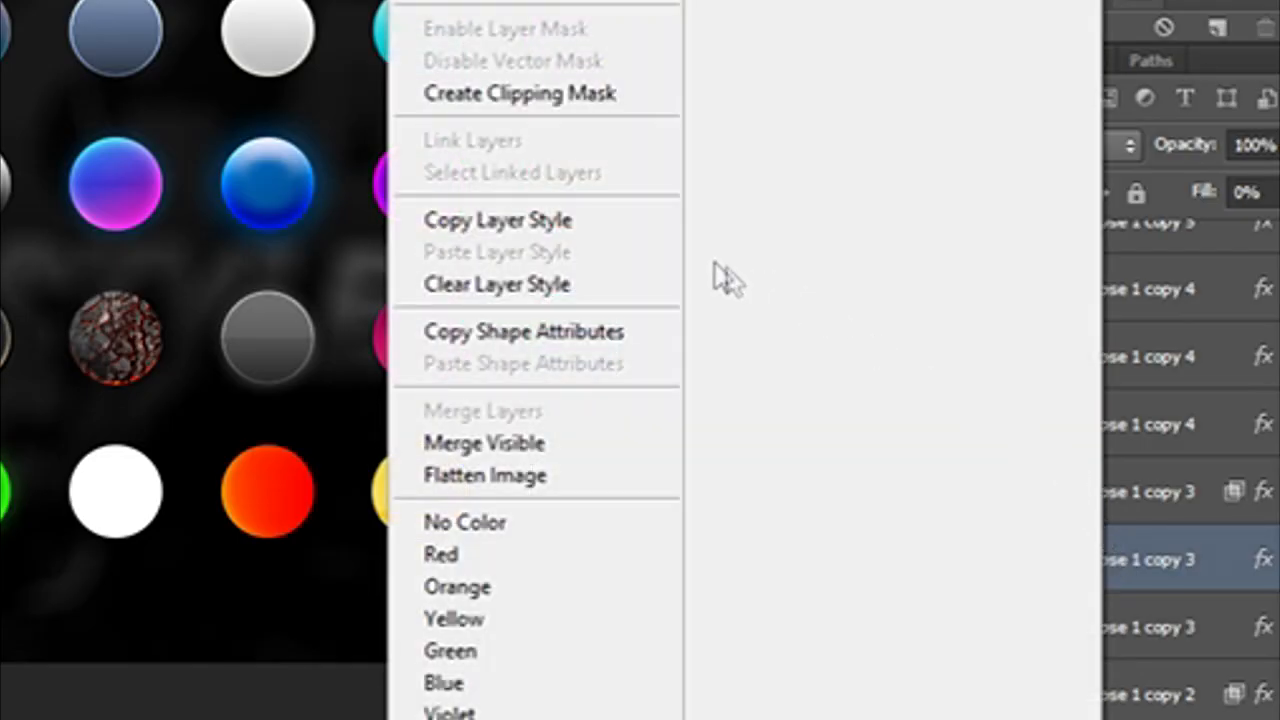
click(724, 278)
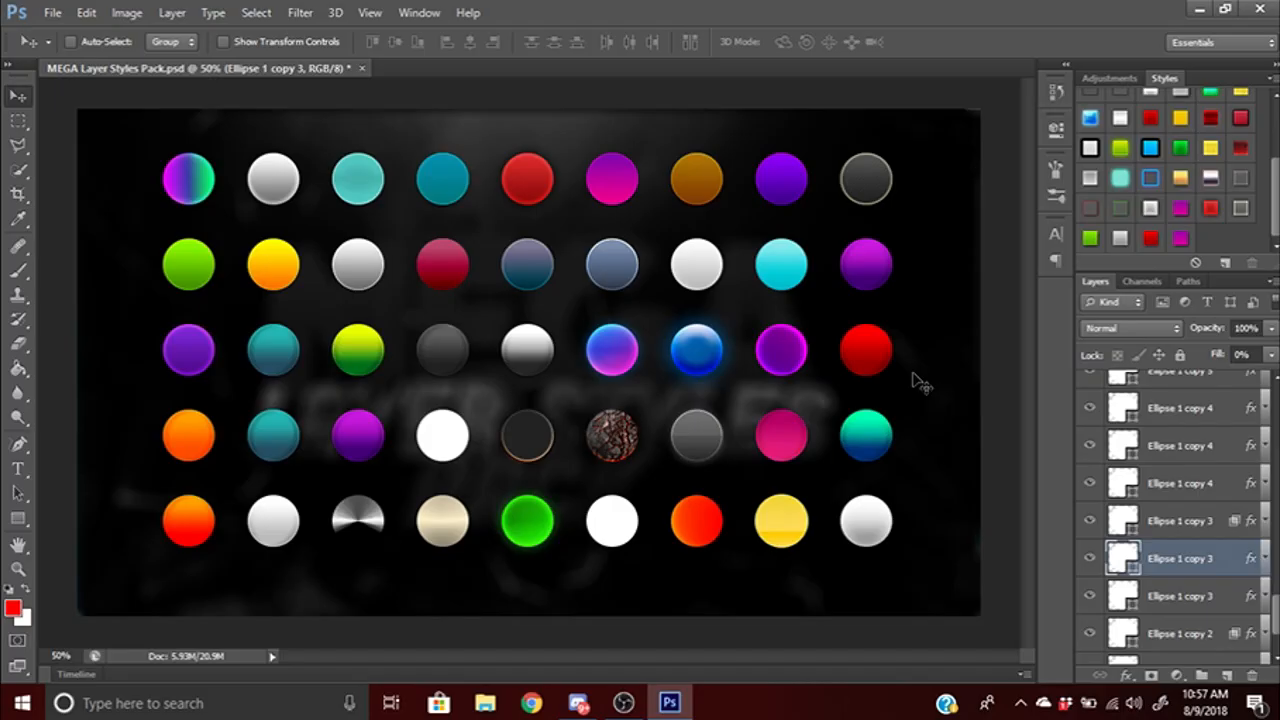
mouse_move(668, 238)
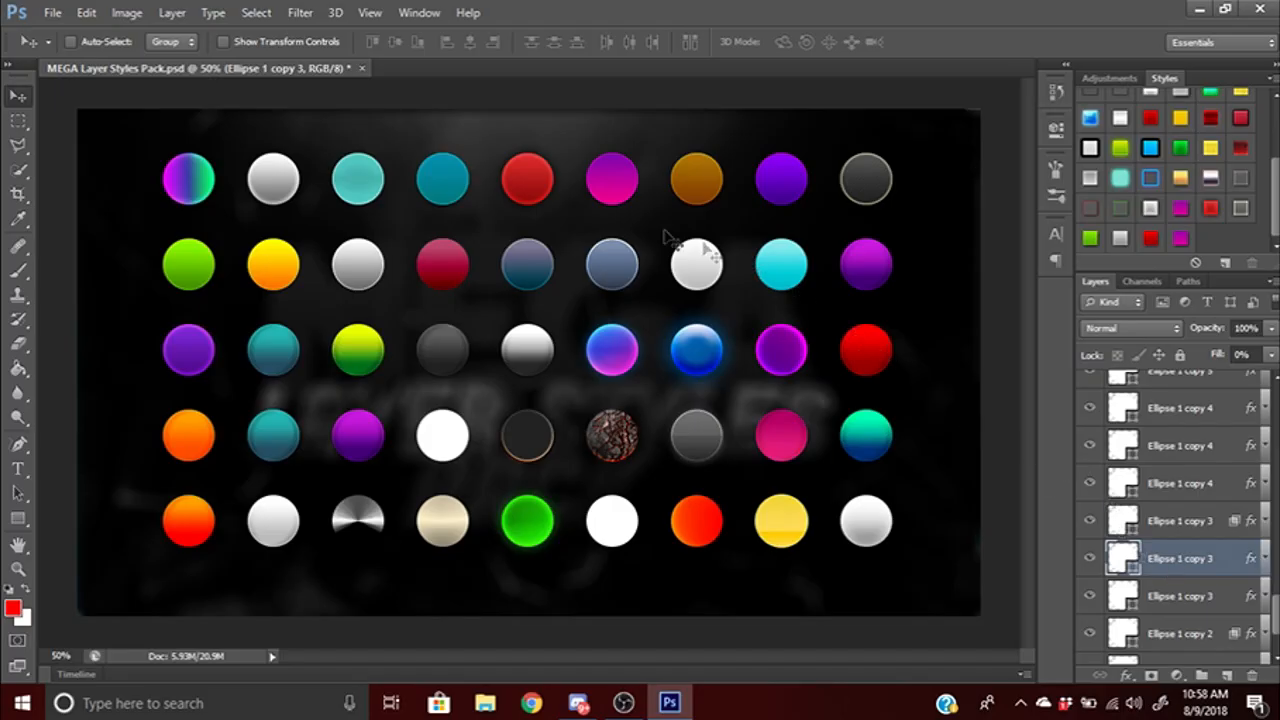
Step: Create a new 800×800 px transparent document and add large white NAME text
click(52, 12)
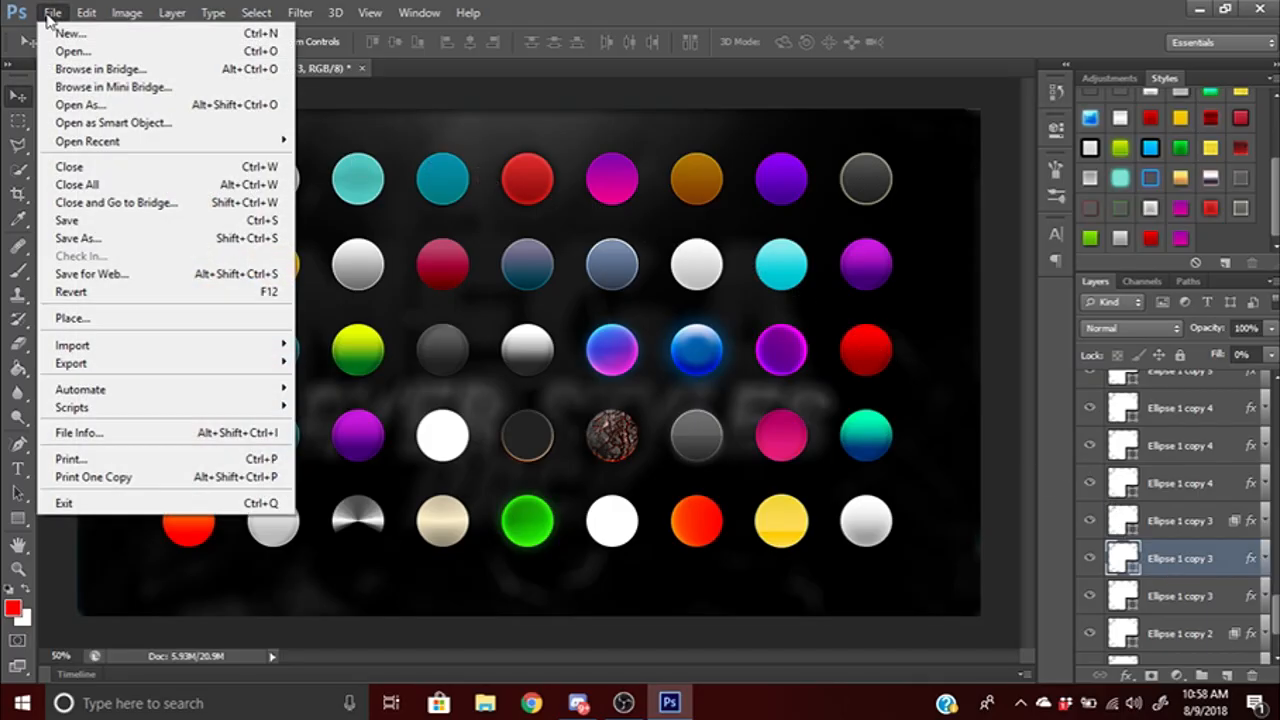
click(68, 32)
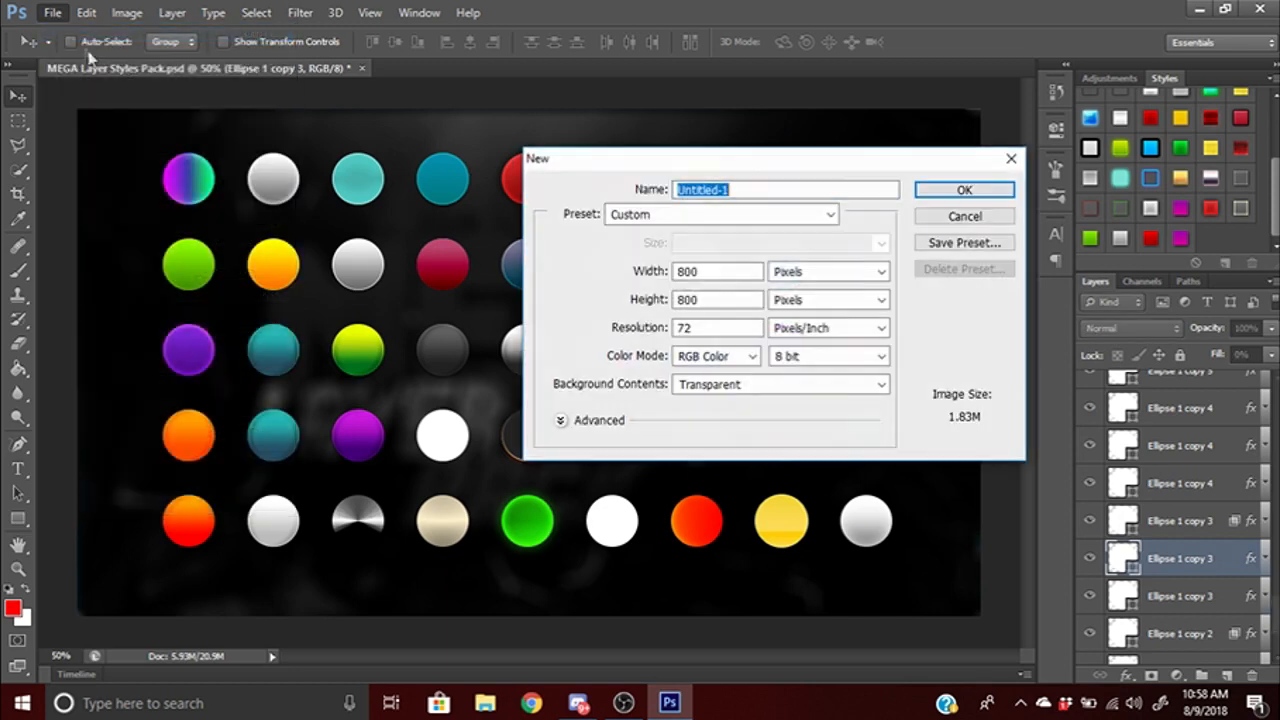
click(964, 190)
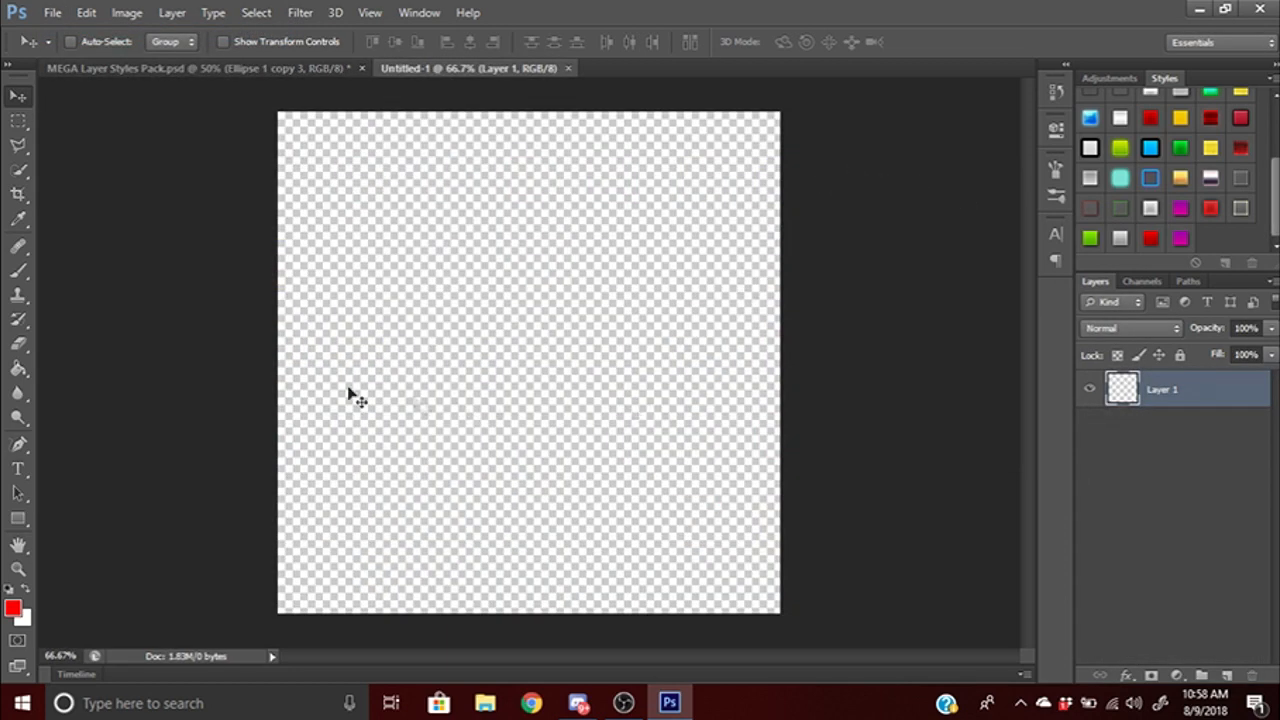
click(16, 468)
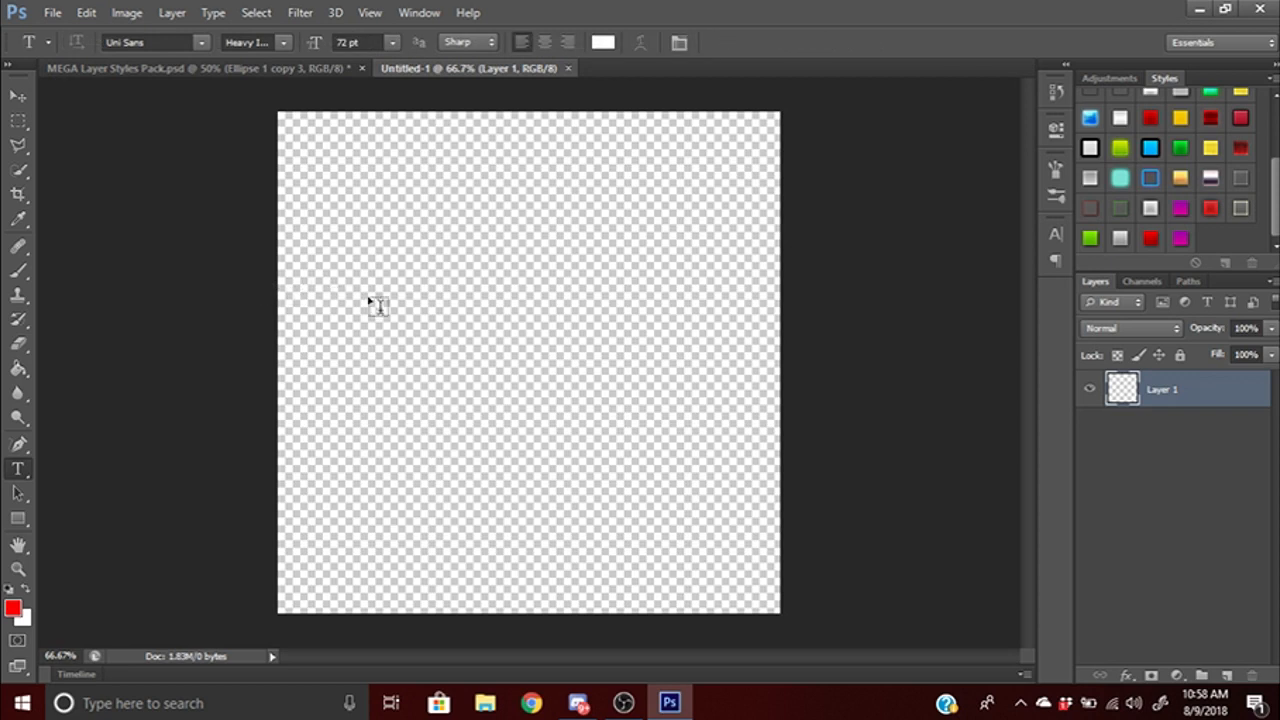
text(NAME)
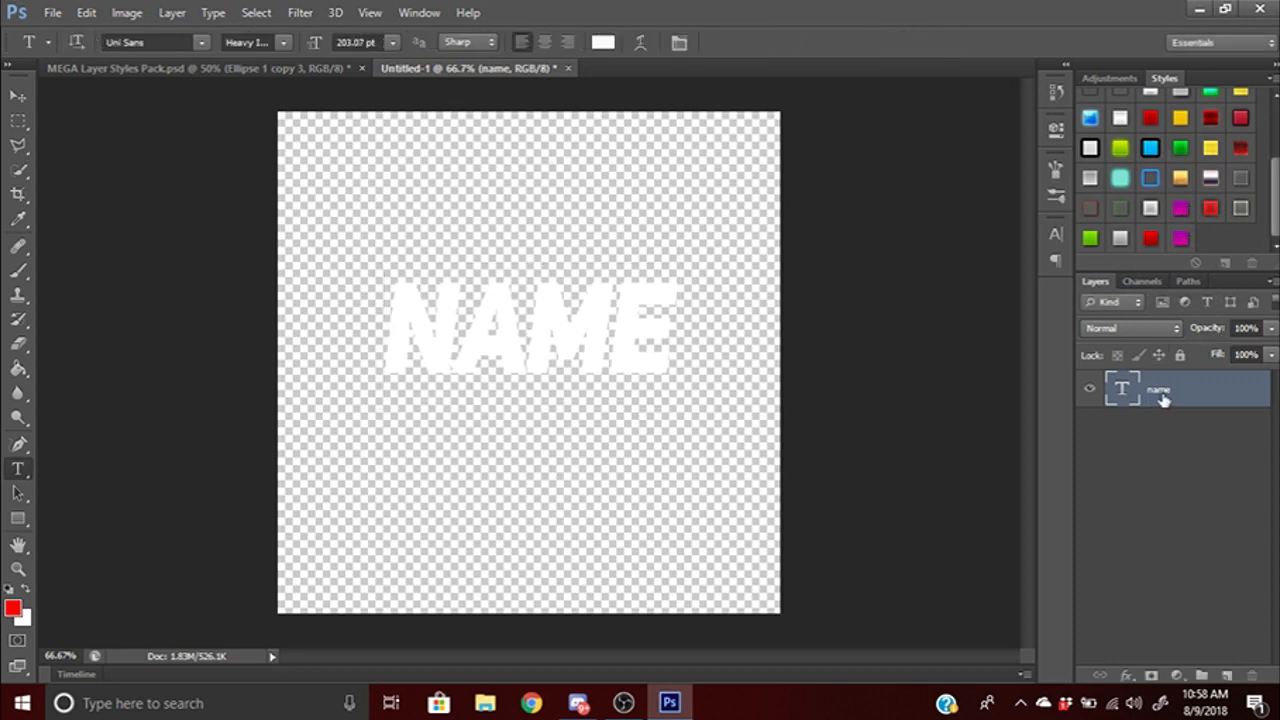
right_click(1160, 390)
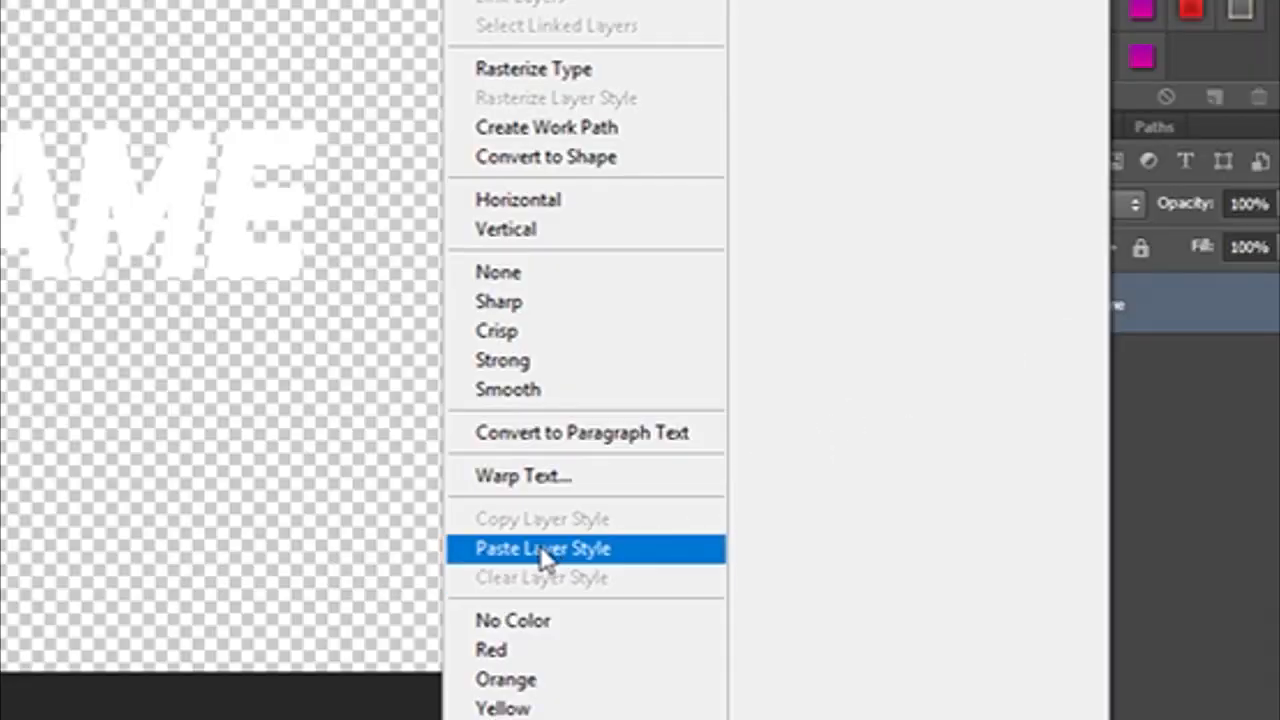
click(544, 548)
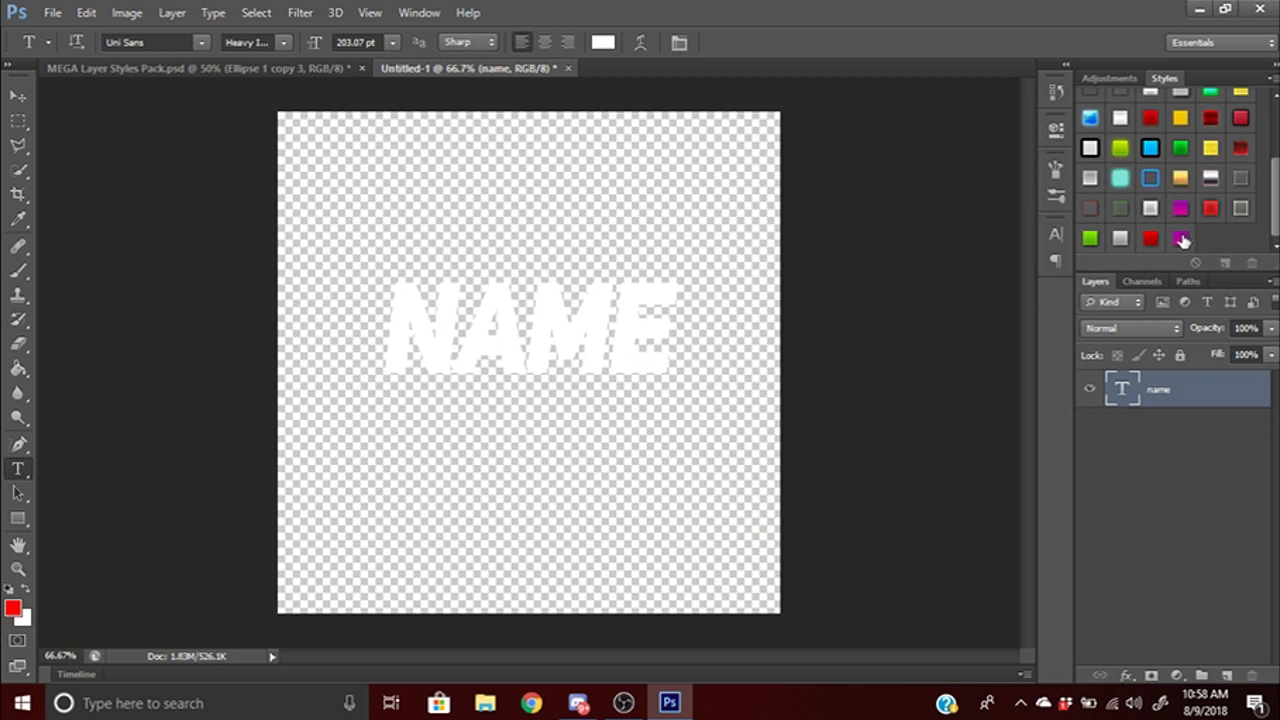
Step: Try the purple, silver and glowing red presets on NAME, then return to the styles pack
click(1180, 238)
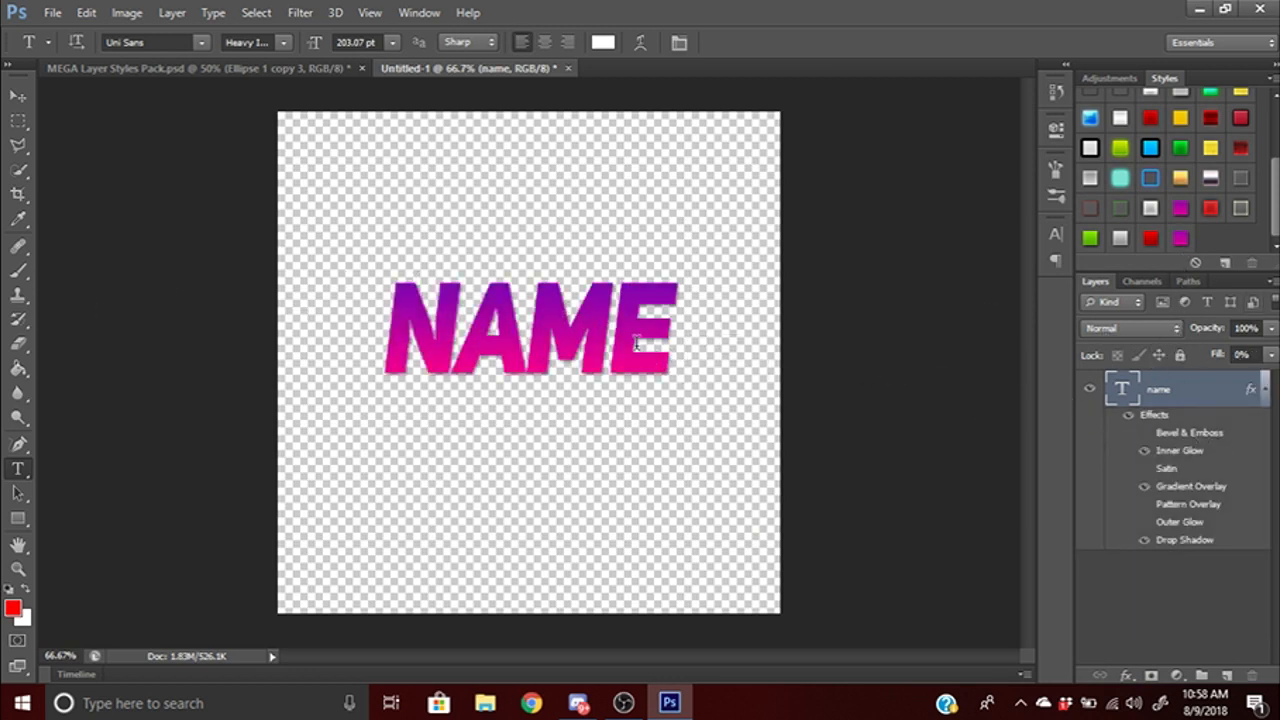
mouse_move(710, 356)
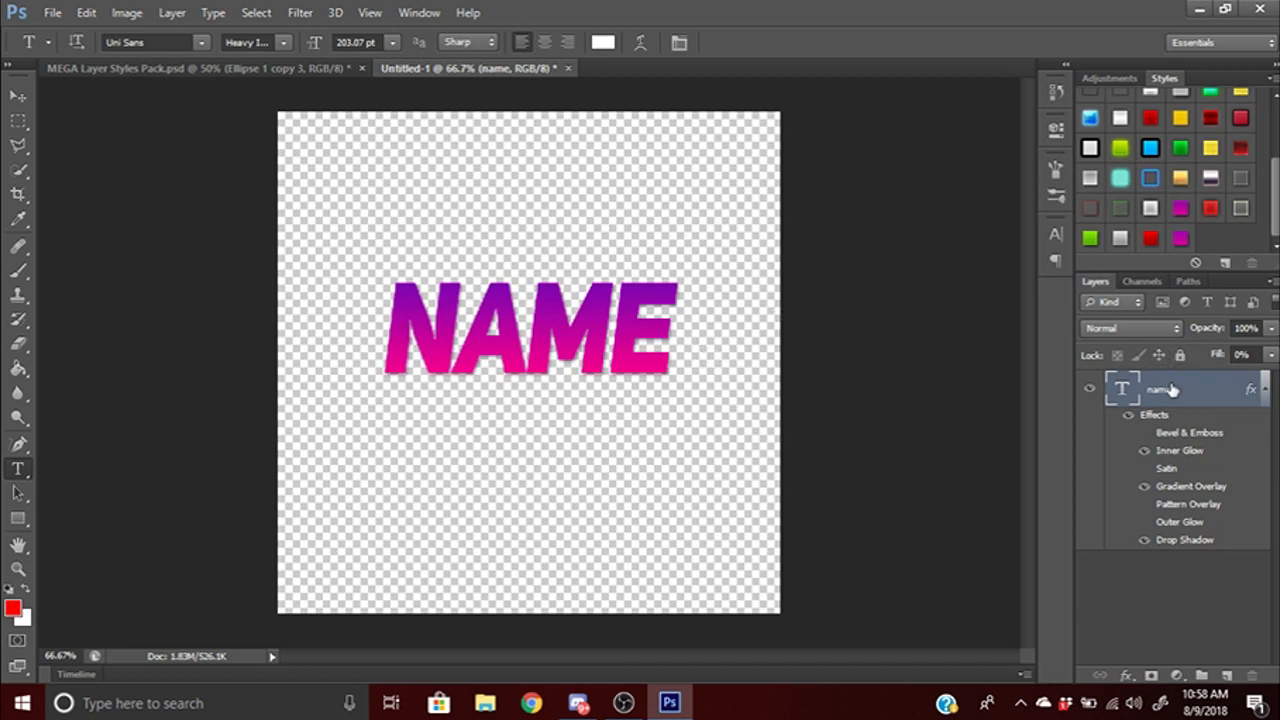
mouse_move(1168, 390)
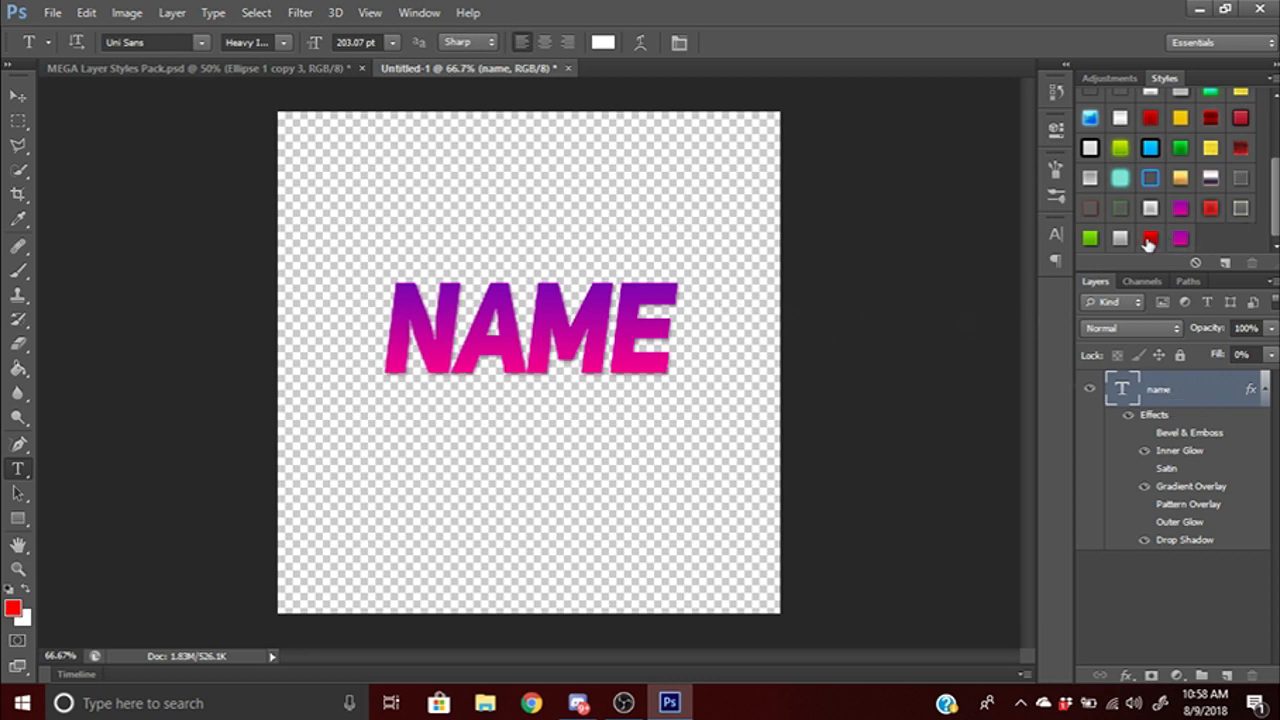
click(1090, 238)
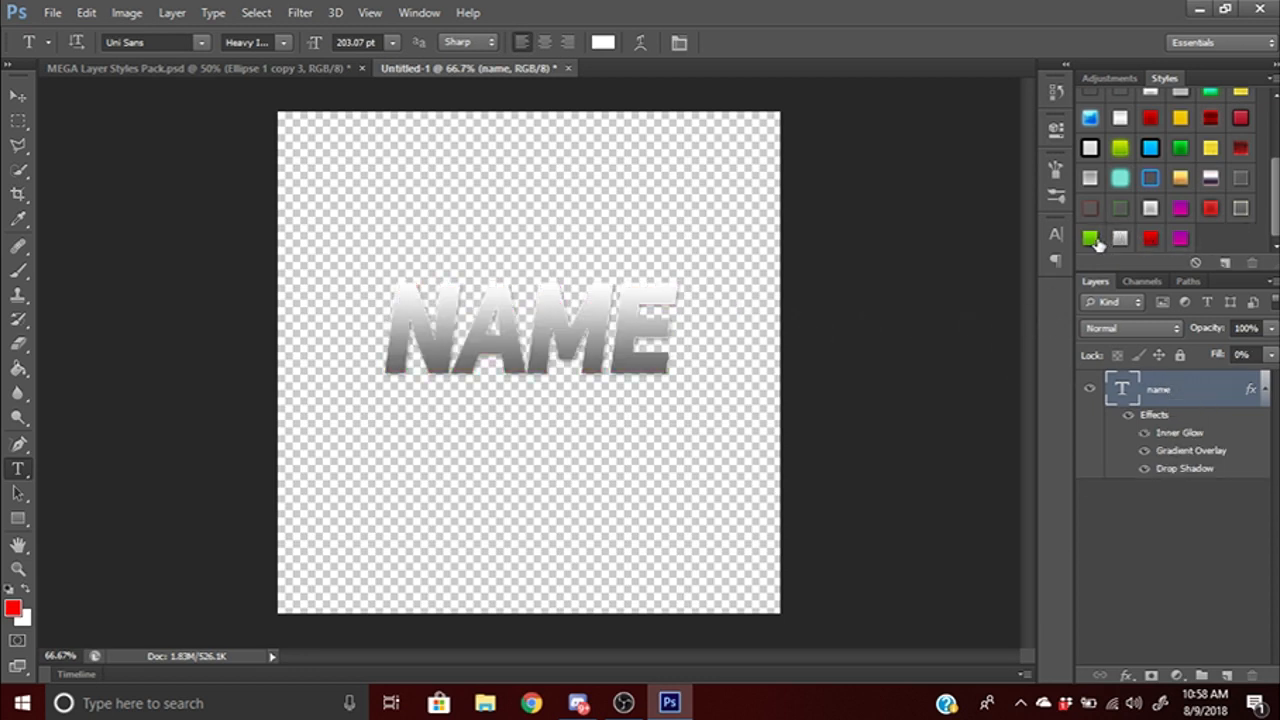
click(1210, 208)
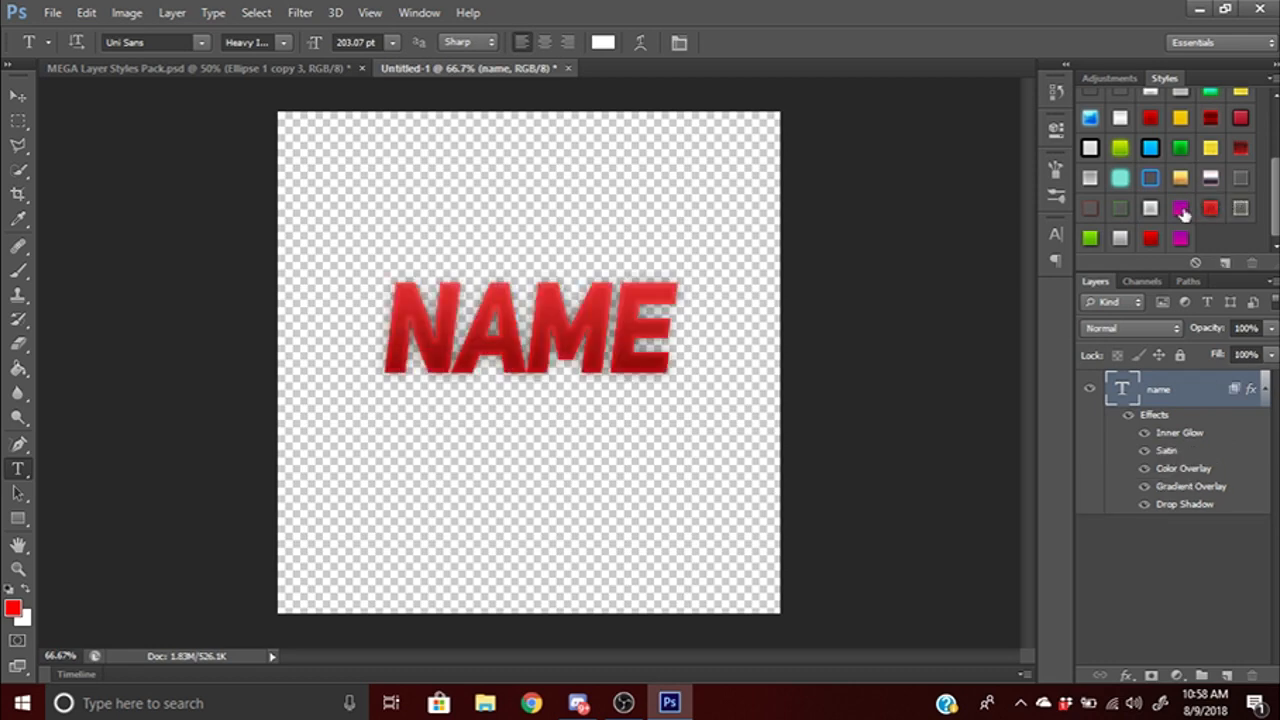
click(196, 68)
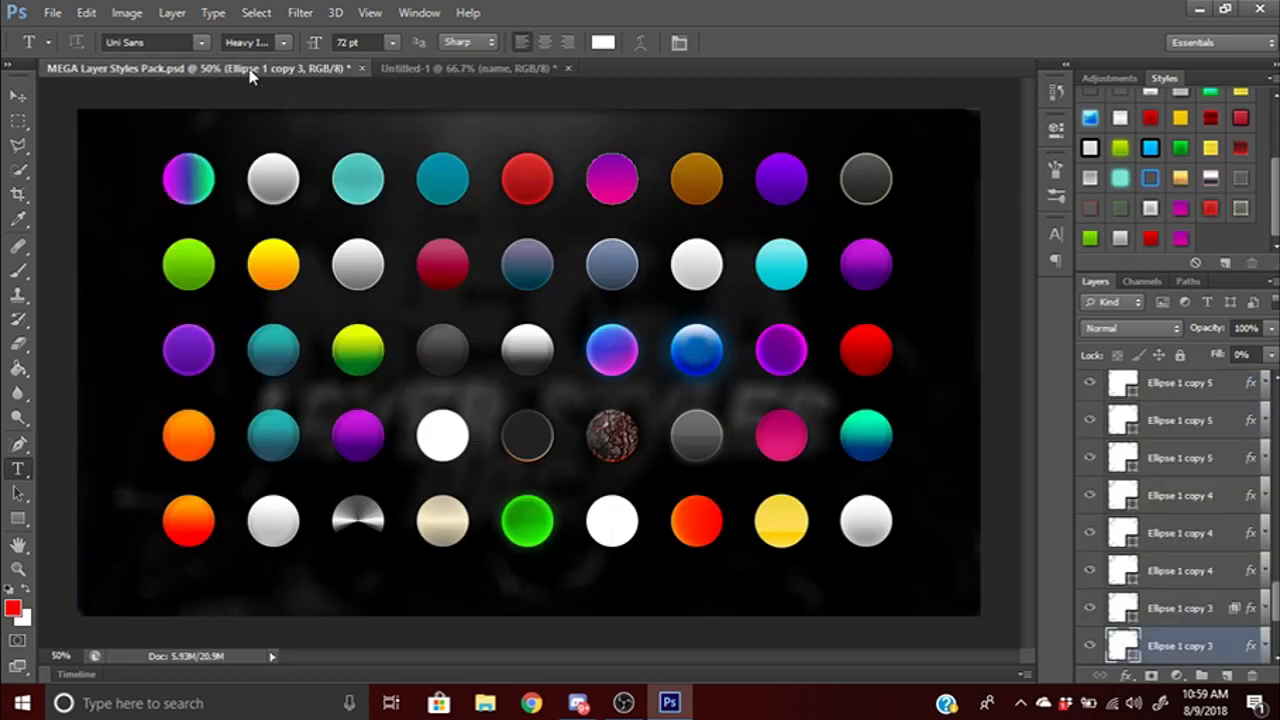
mouse_move(248, 76)
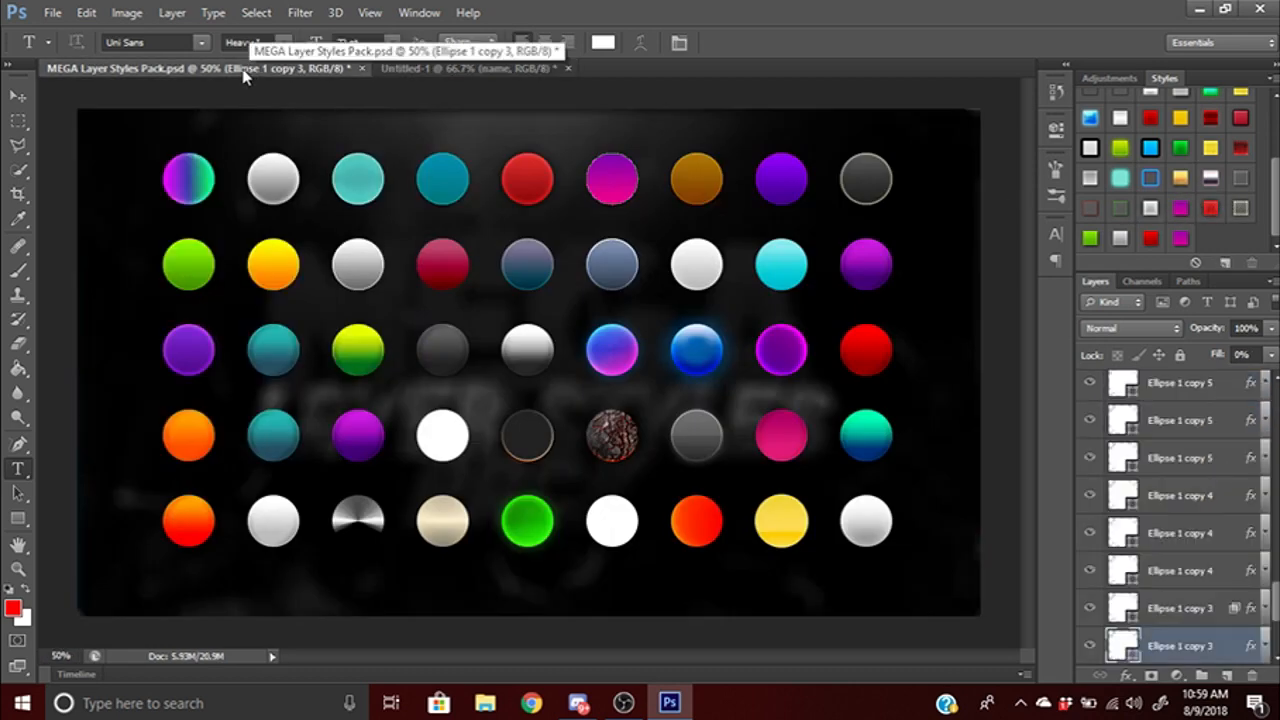
click(470, 68)
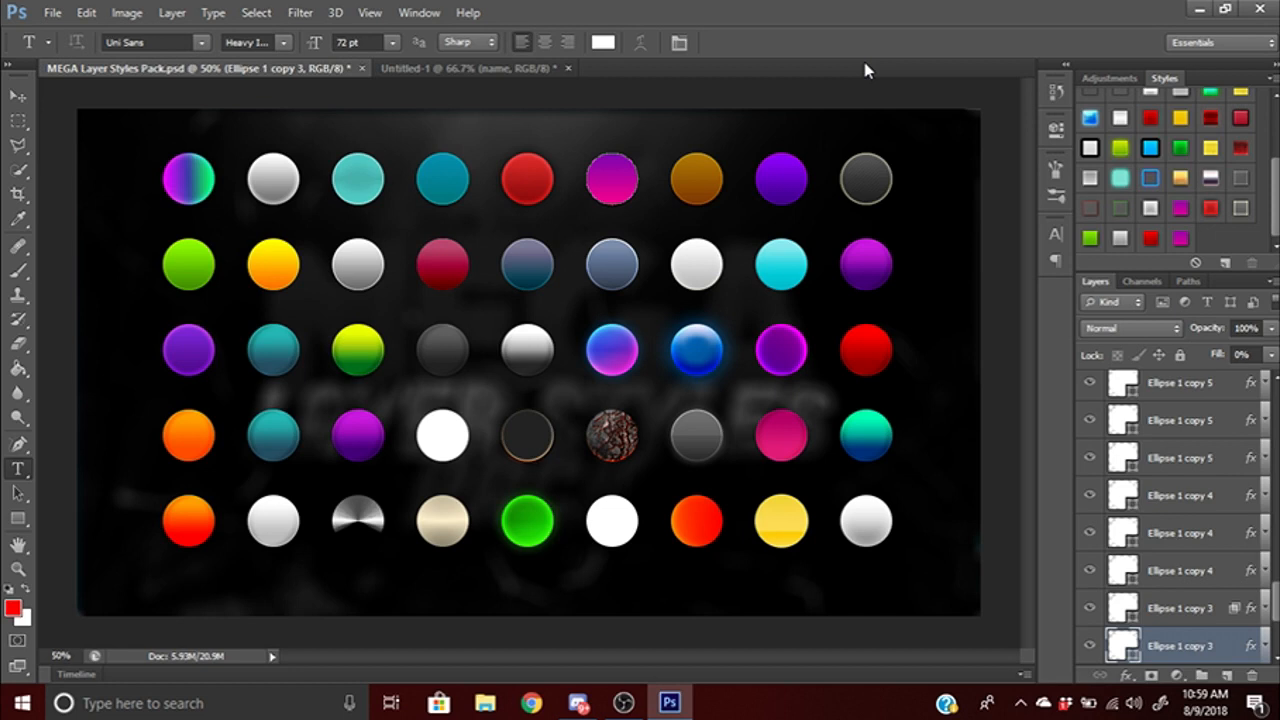
mouse_move(872, 62)
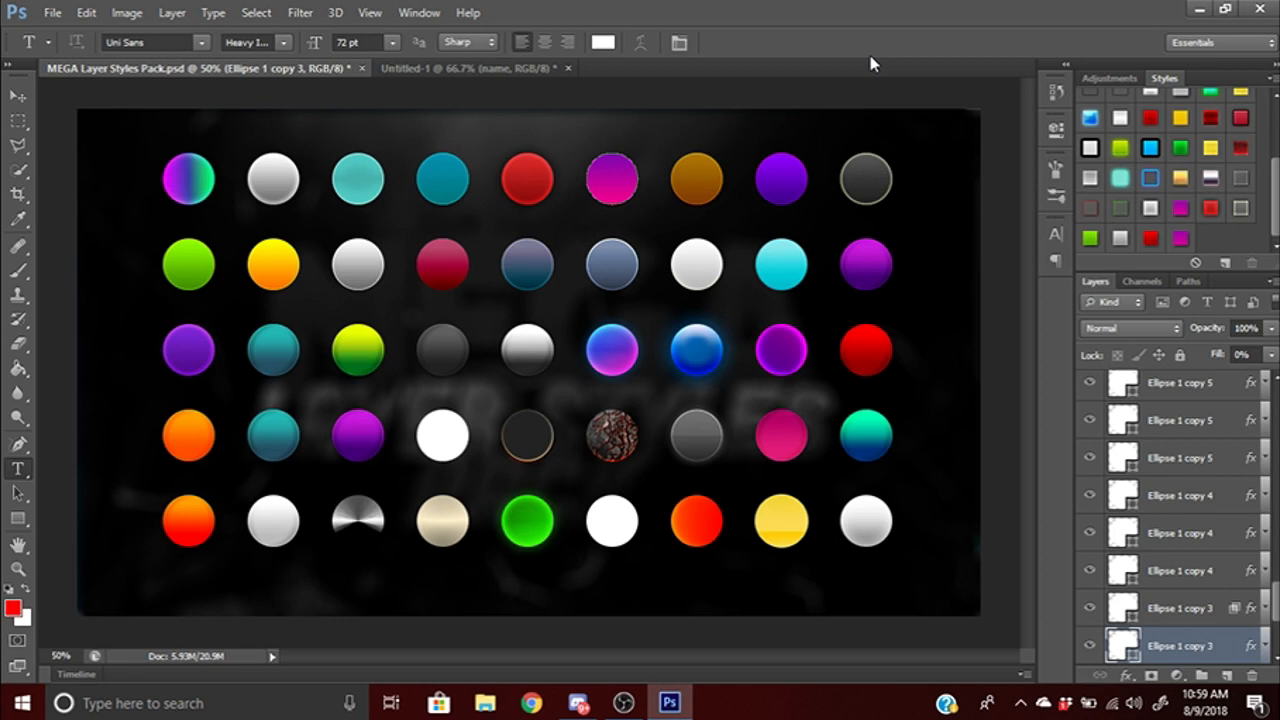